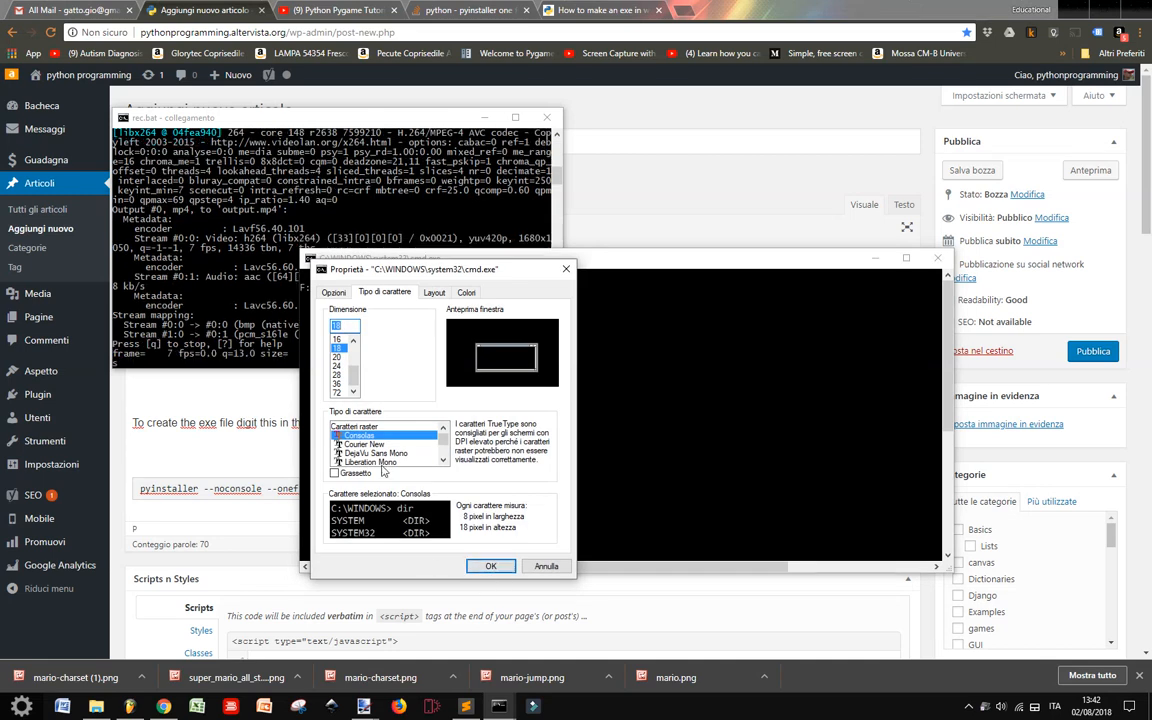
# Give the console a larger font size in the Command Prompt Properties.
pyautogui.click(336, 384)
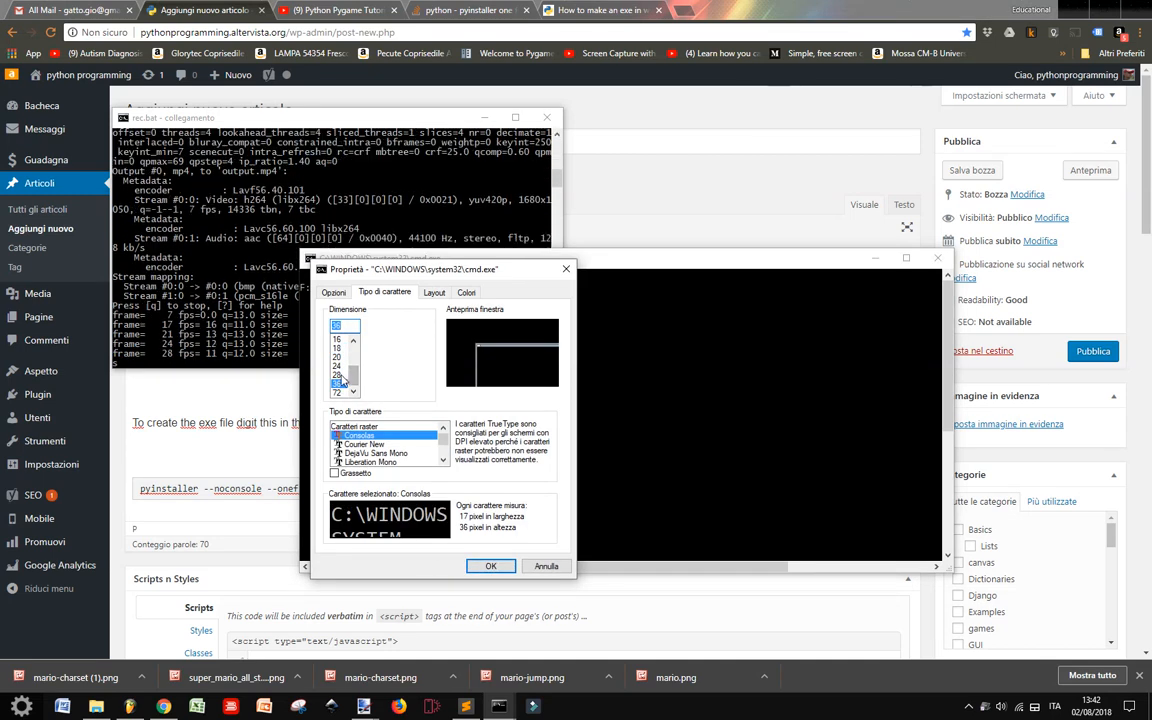
pyautogui.click(490, 566)
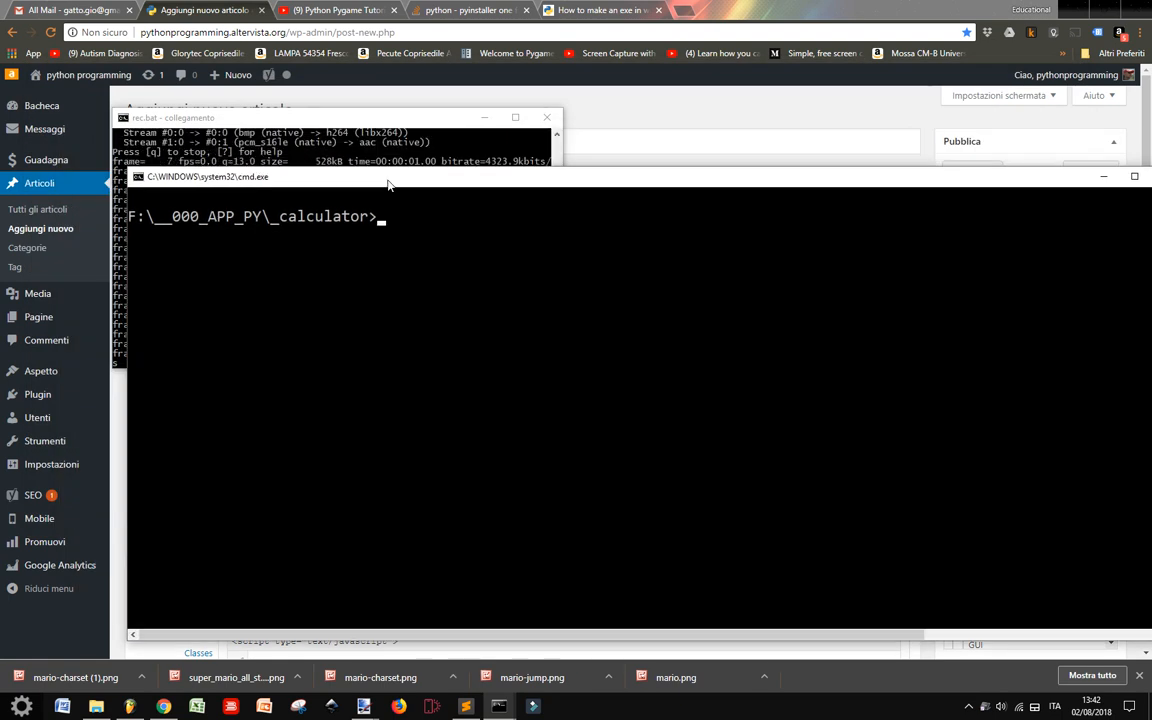
# Run py -3.7 pip install pyinstaller, which fails with a 'can't open file pip' error.
pyautogui.write('py')
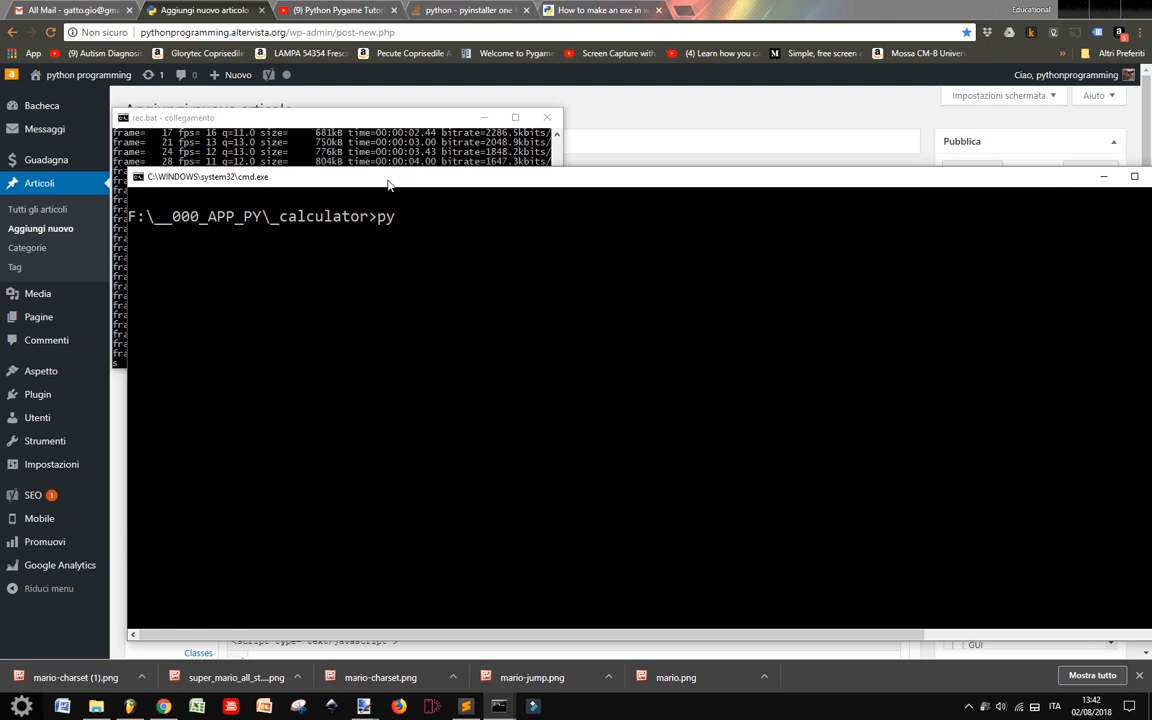
pyautogui.write('-3')
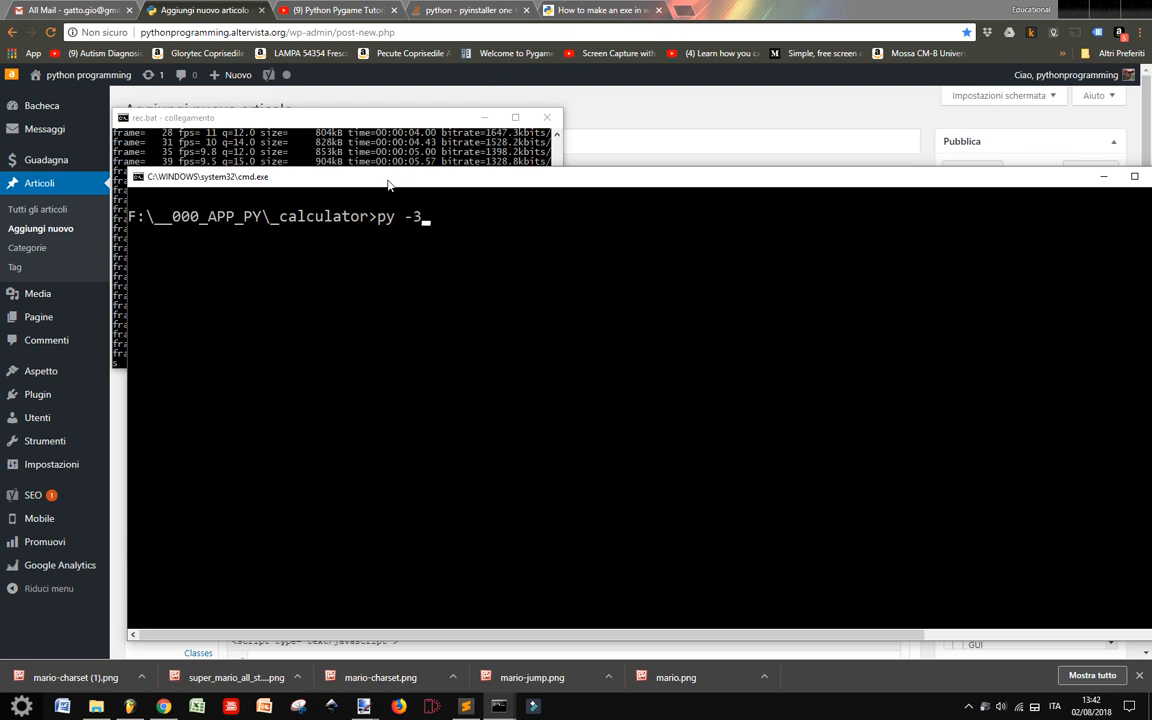
pyautogui.write('.7')
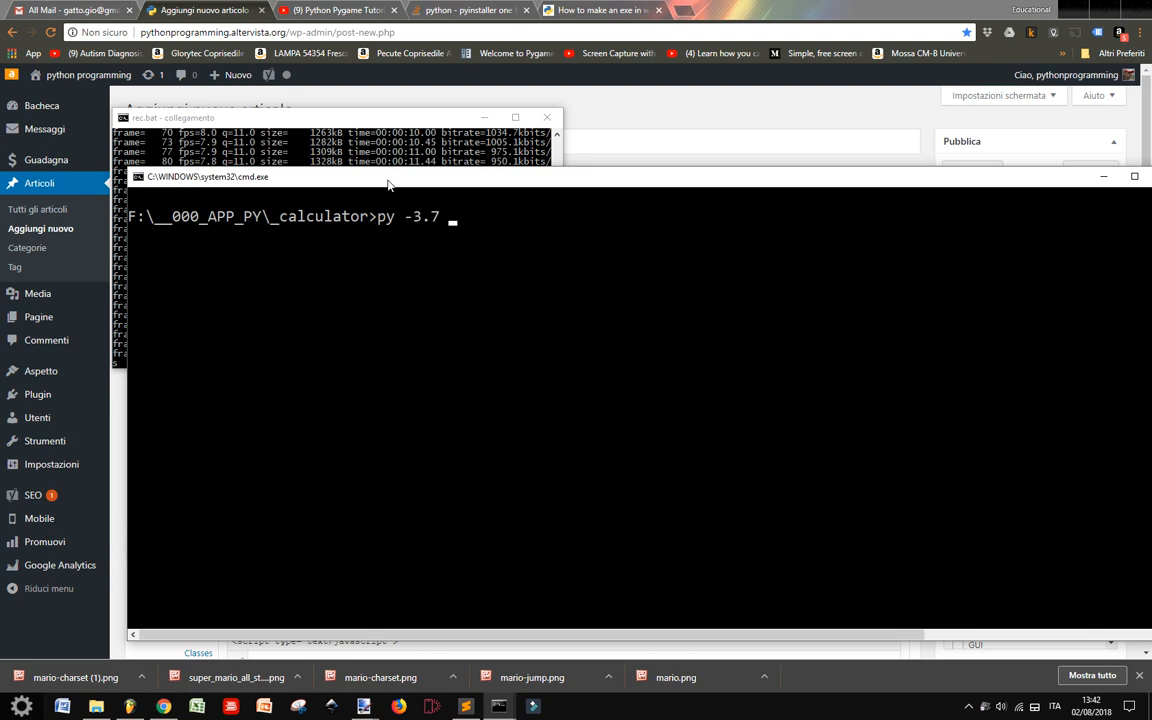
pyautogui.write('pip')
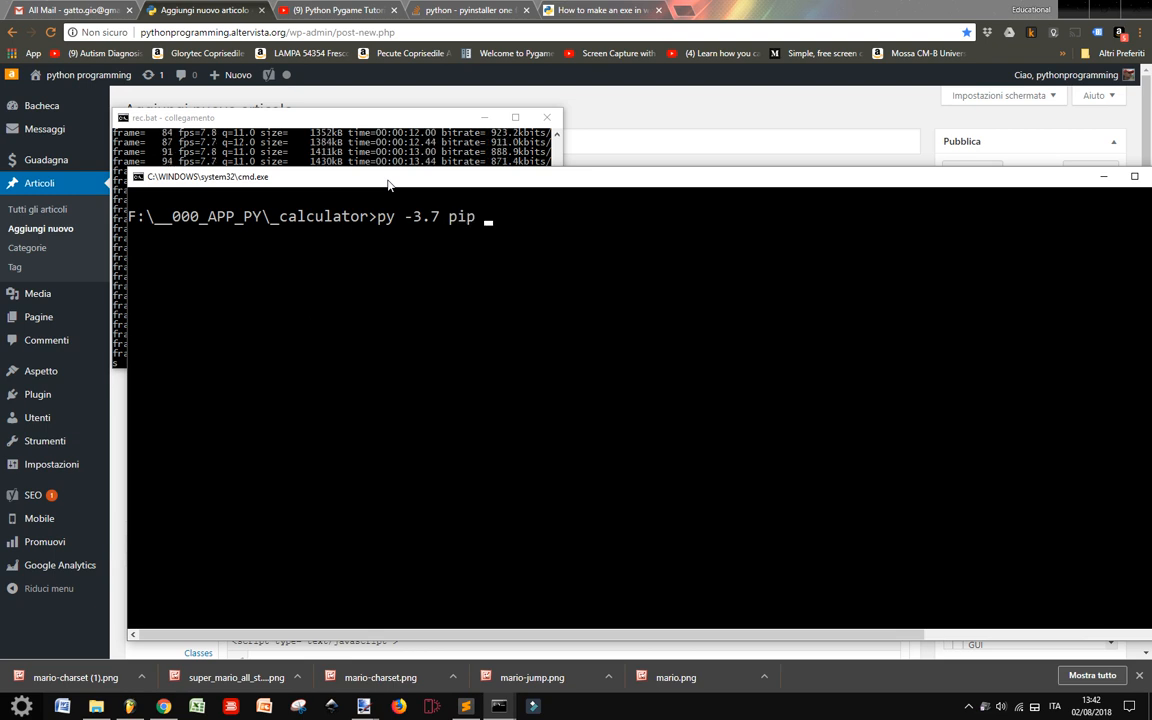
pyautogui.write('install')
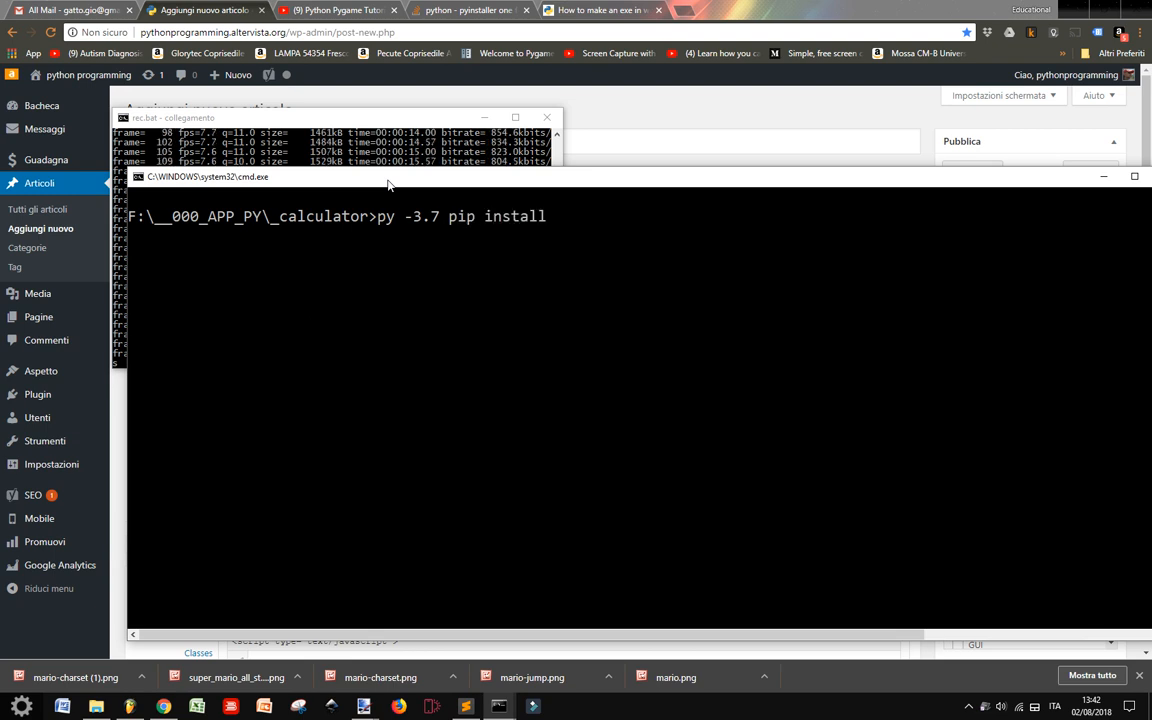
pyautogui.write('py')
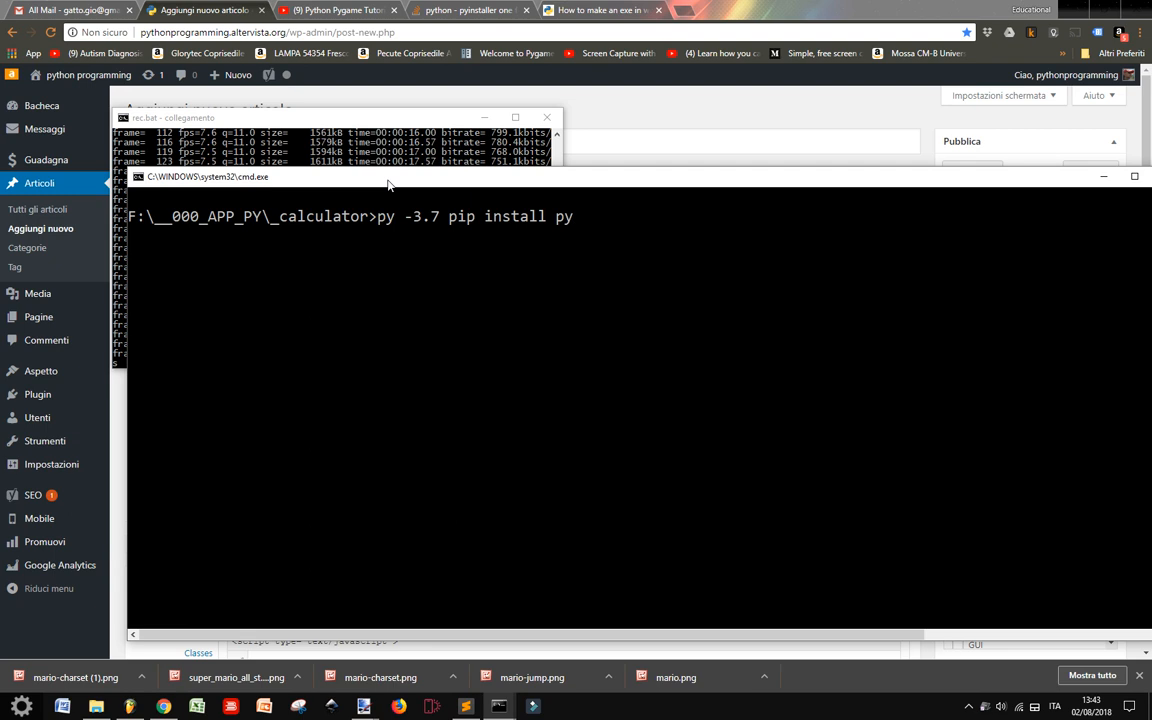
pyautogui.write('installer')
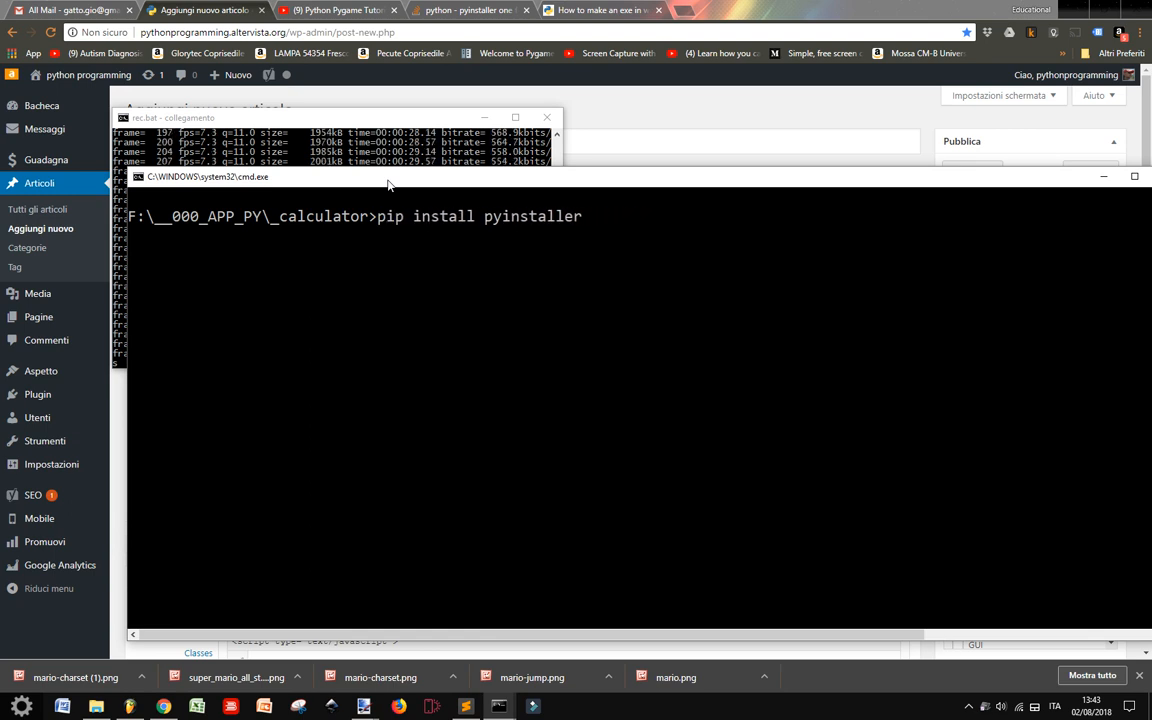
pyautogui.write('py p')
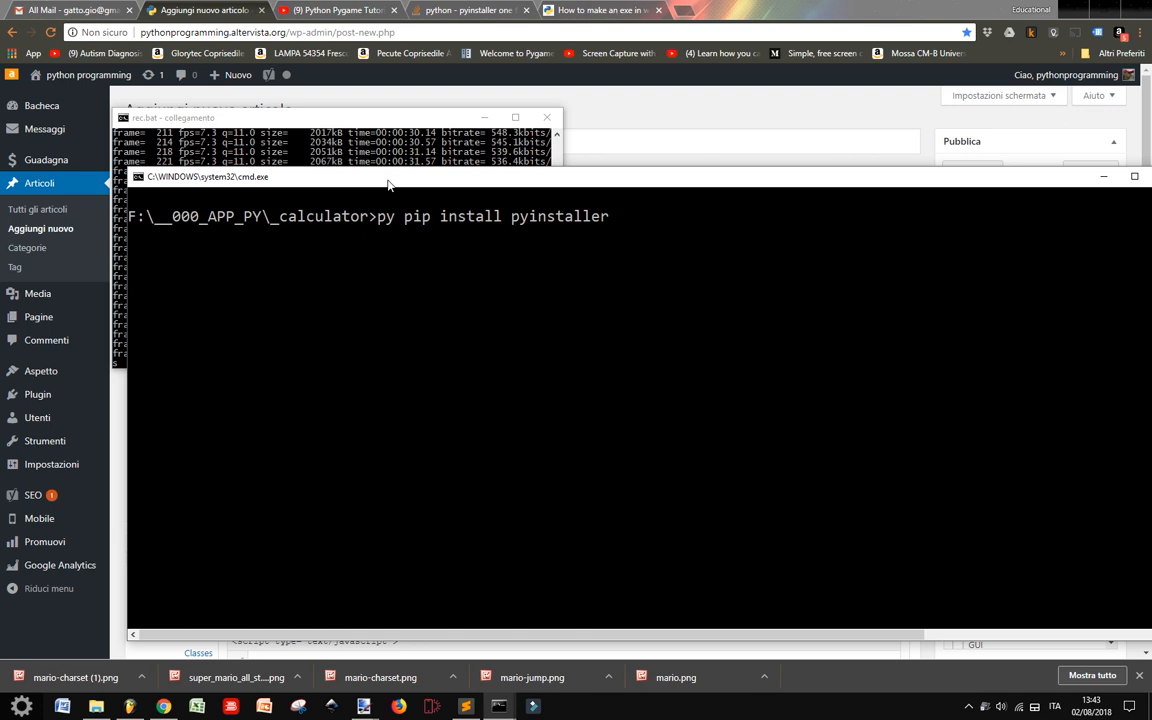
pyautogui.write('-3.7')
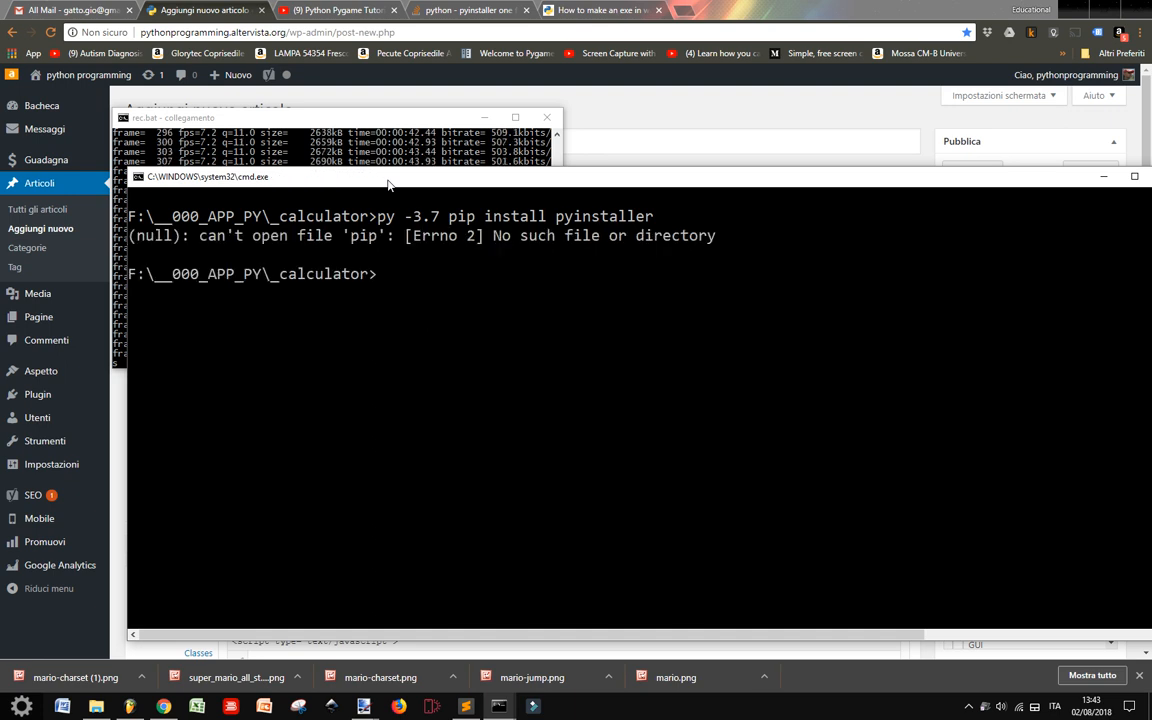
# Rerun the install as py -3.7 -m pip install pyinstaller so the download starts.
pyautogui.write('py -3.7 pip install pyinstaller')
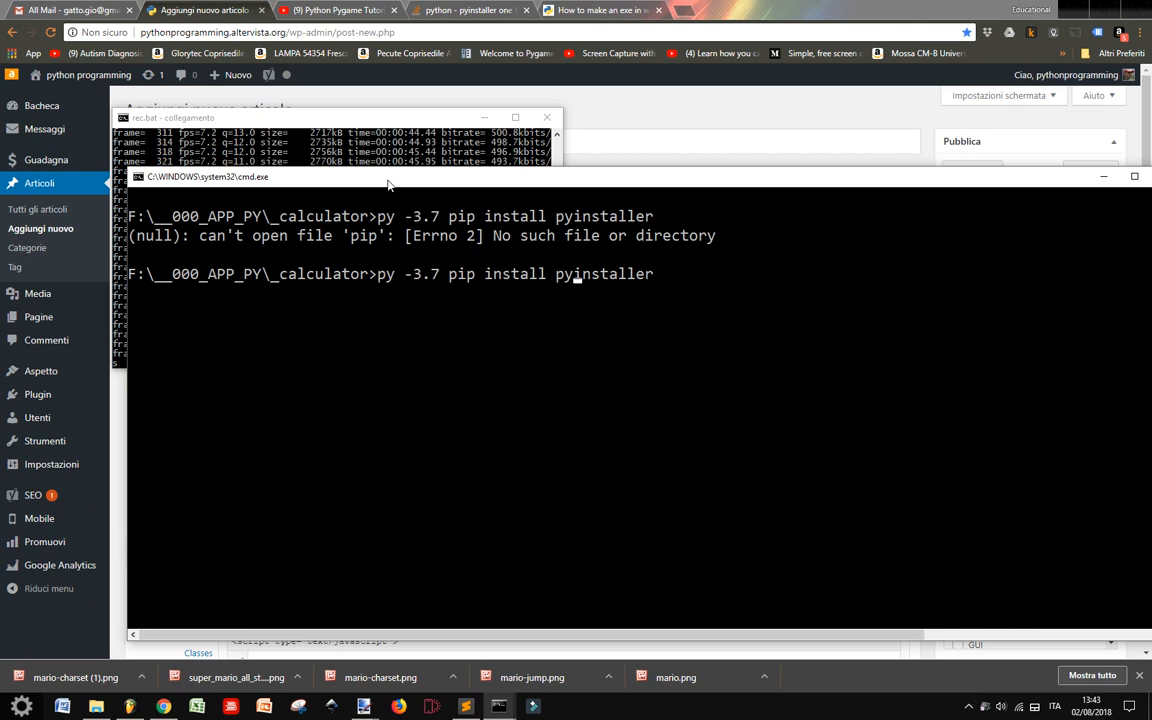
pyautogui.write('-m')
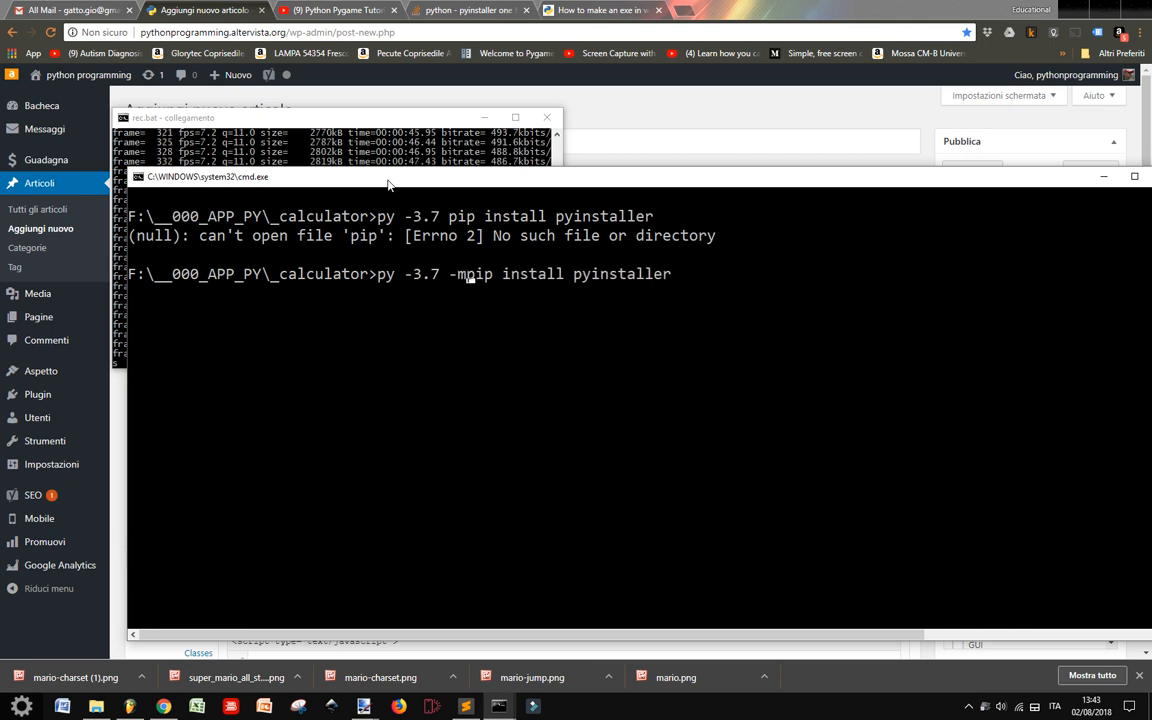
pyautogui.press('Return')
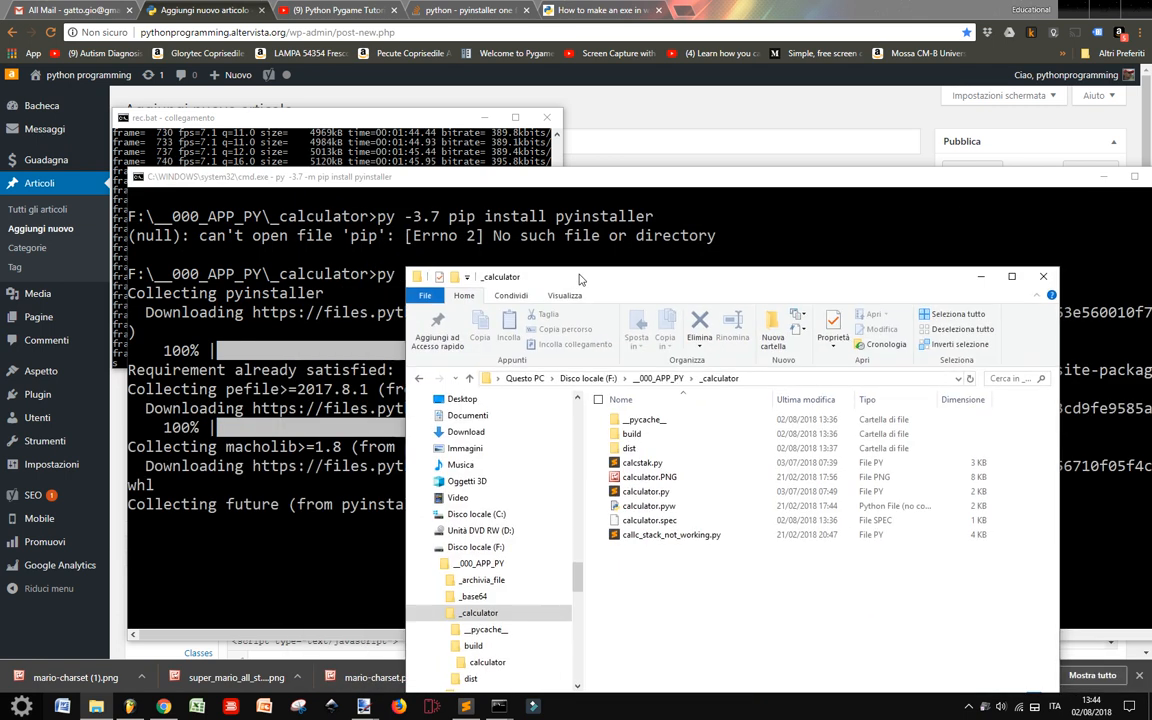
# Create new_folder inside the _calculator directory and enter it.
pyautogui.click(672, 534)
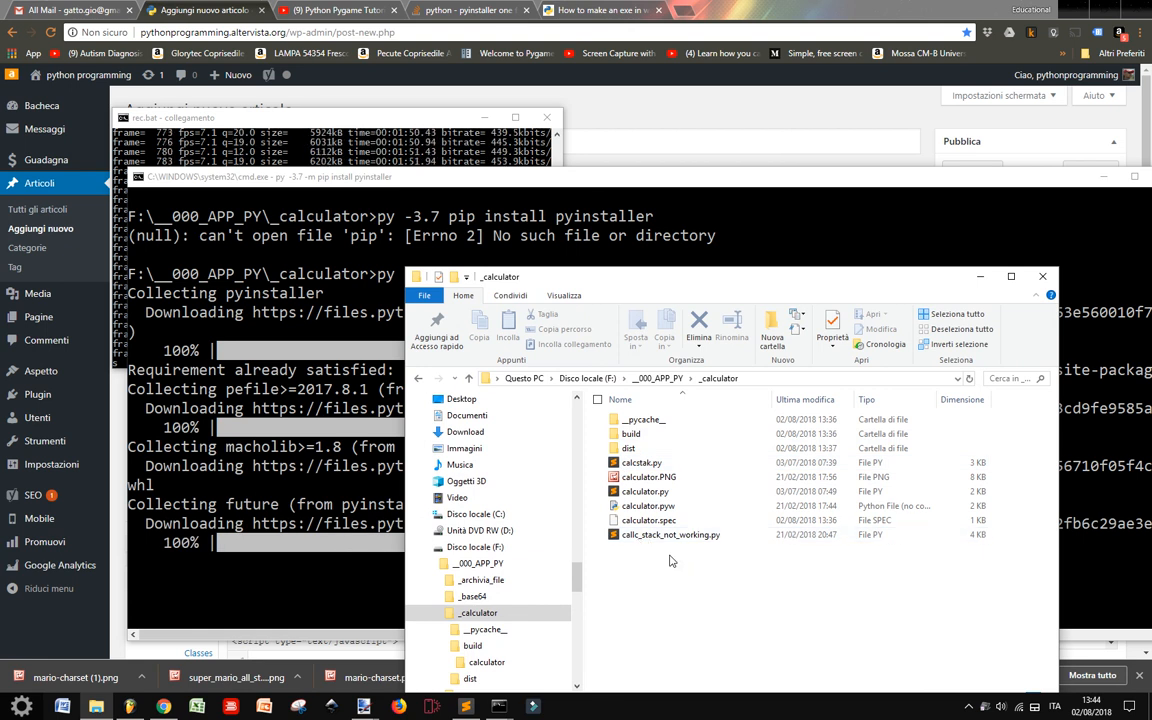
pyautogui.moveTo(648, 520)
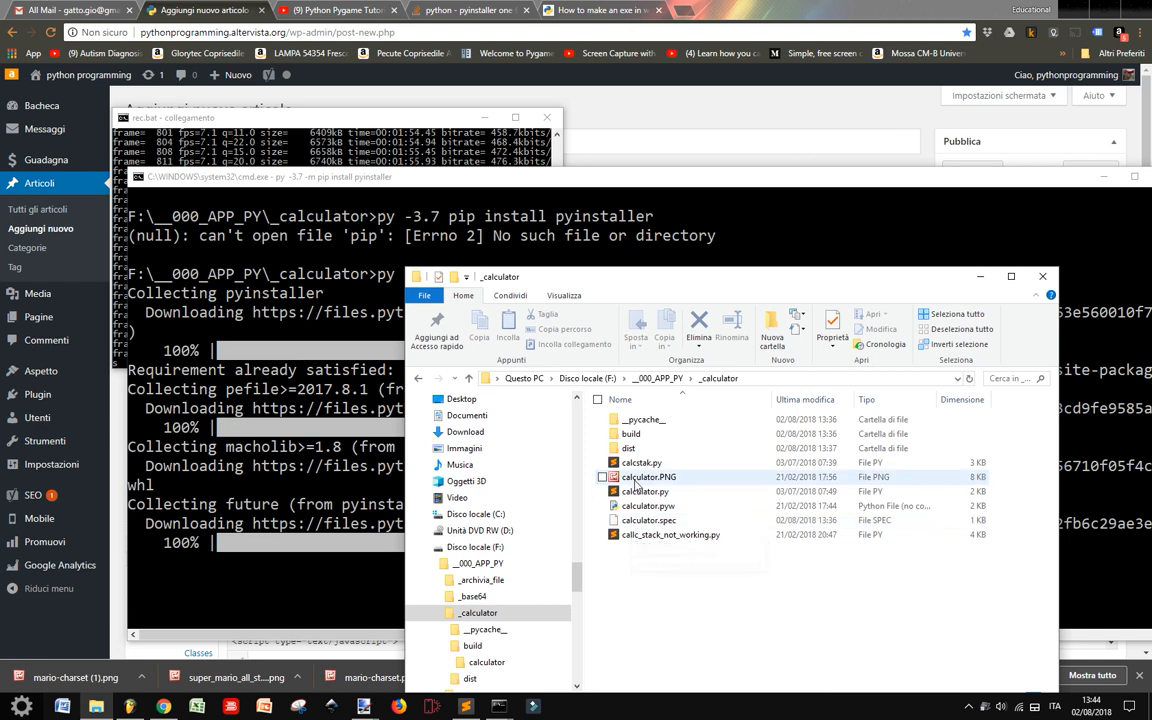
pyautogui.click(644, 492)
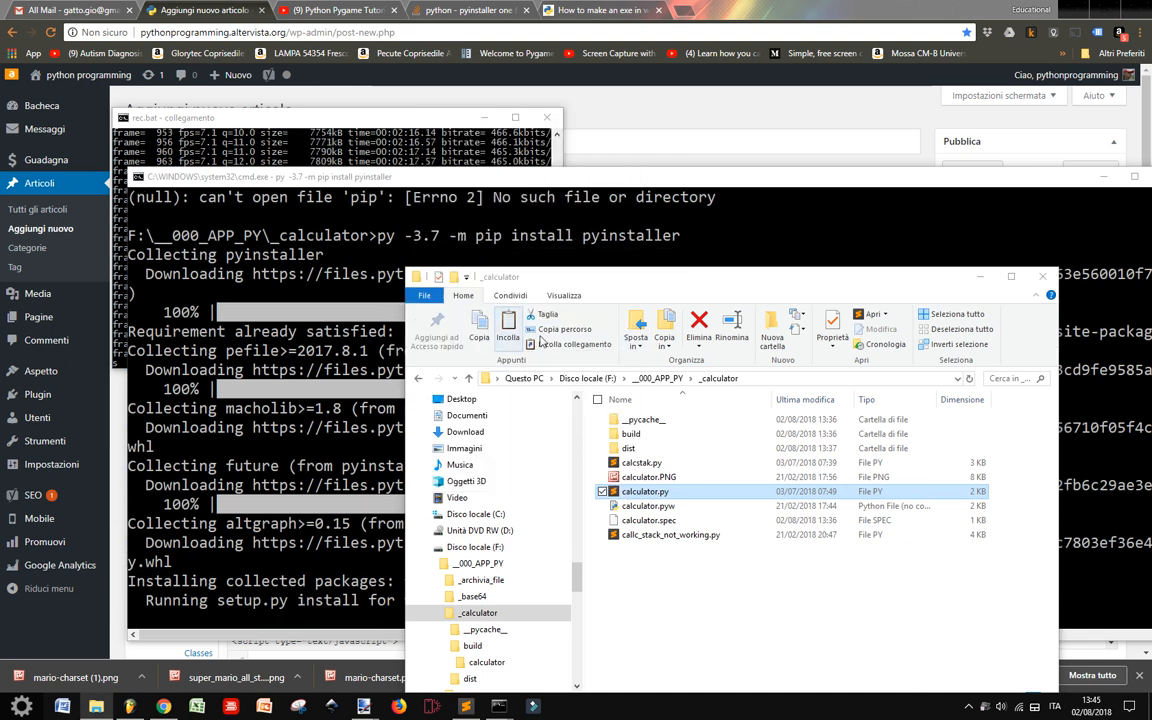
pyautogui.click(772, 324)
pyautogui.write('new_fol')
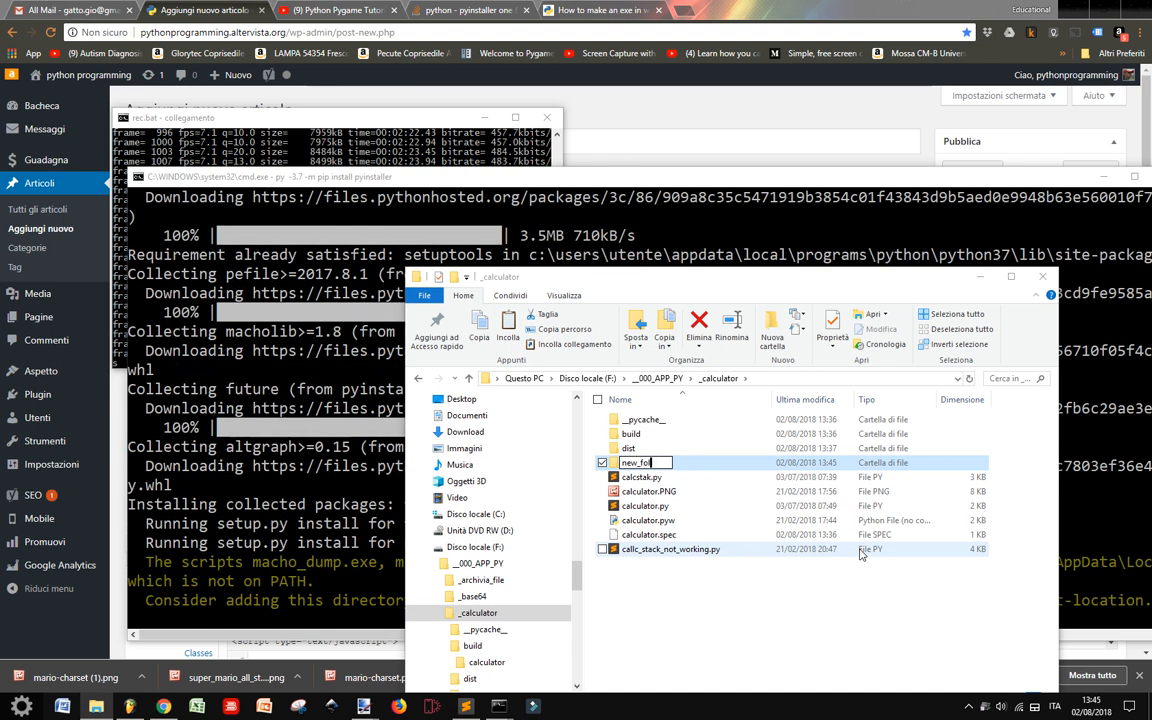
pyautogui.press('Return')
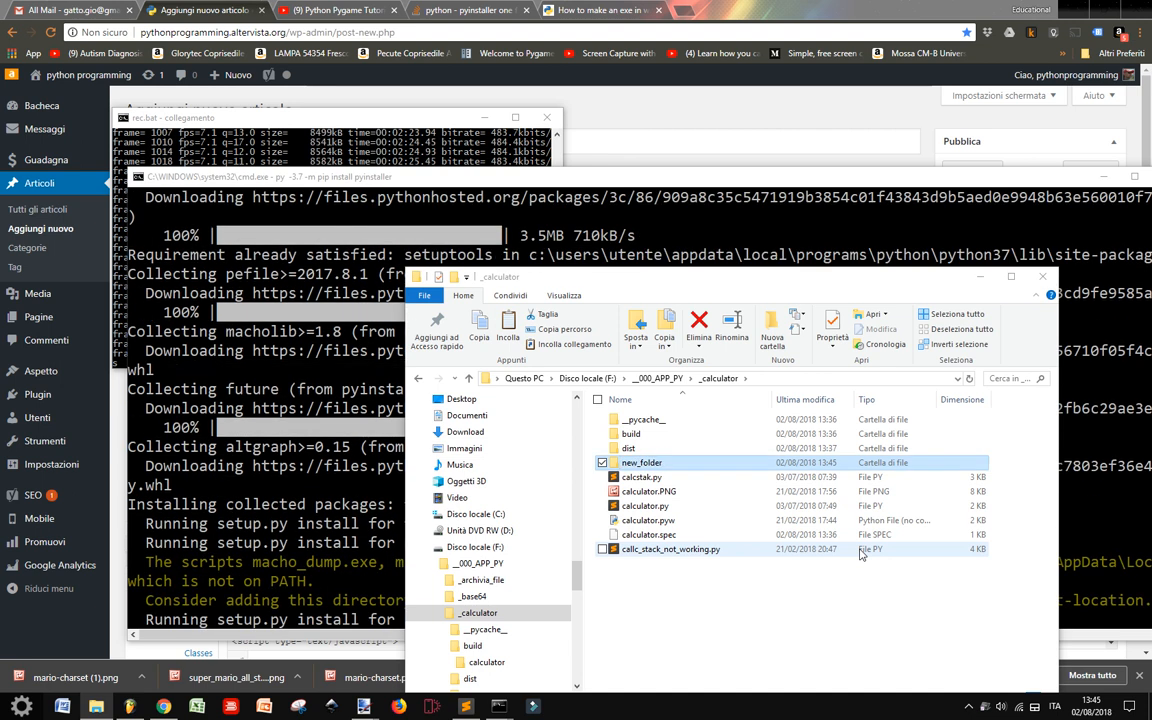
pyautogui.doubleClick(642, 462)
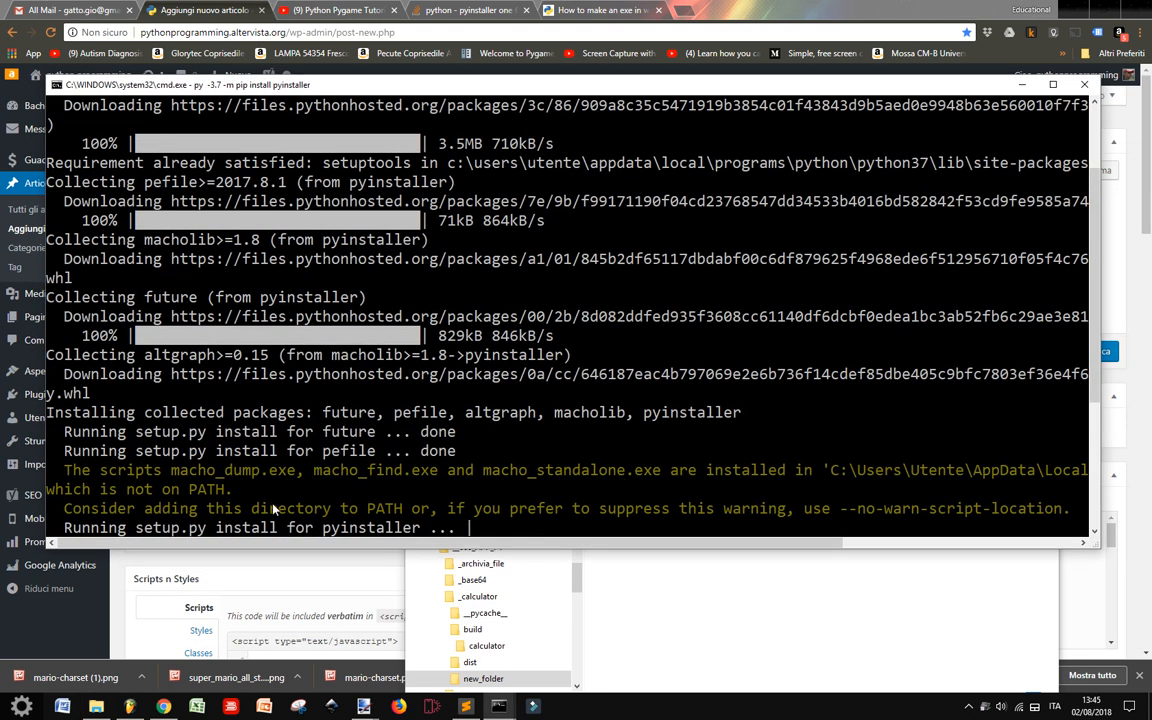
pyautogui.moveTo(996, 510)
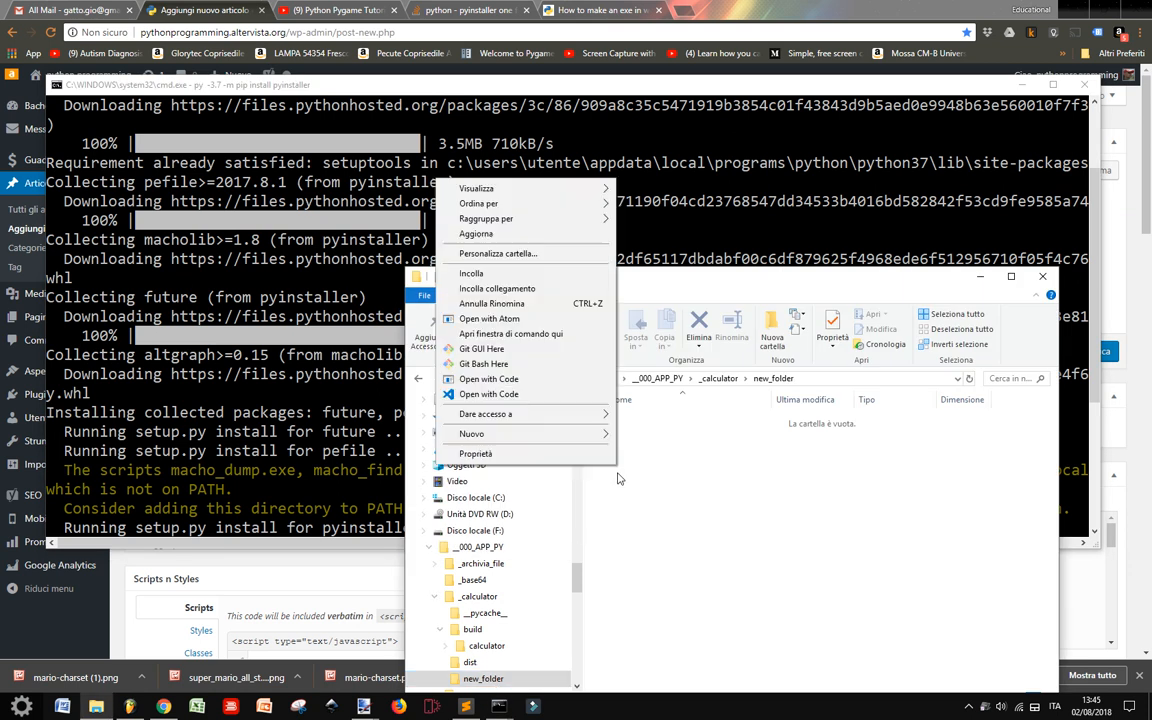
pyautogui.moveTo(504, 270)
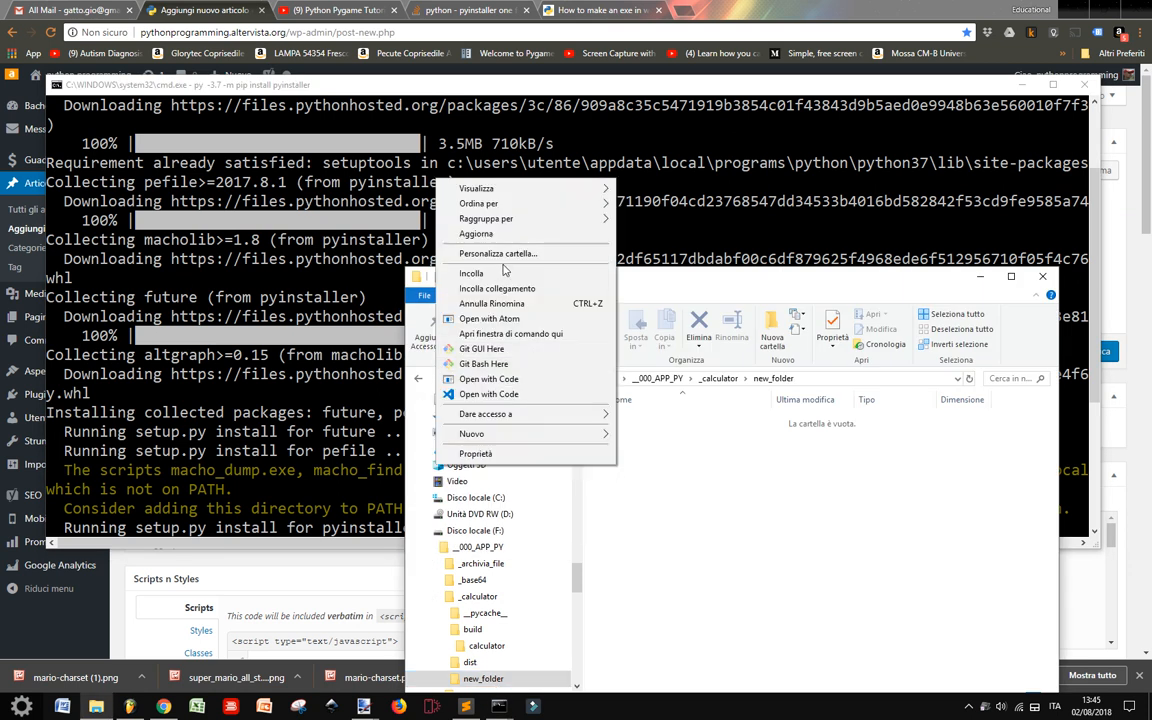
# Paste the copied calculator.py into new_folder.
pyautogui.click(470, 272)
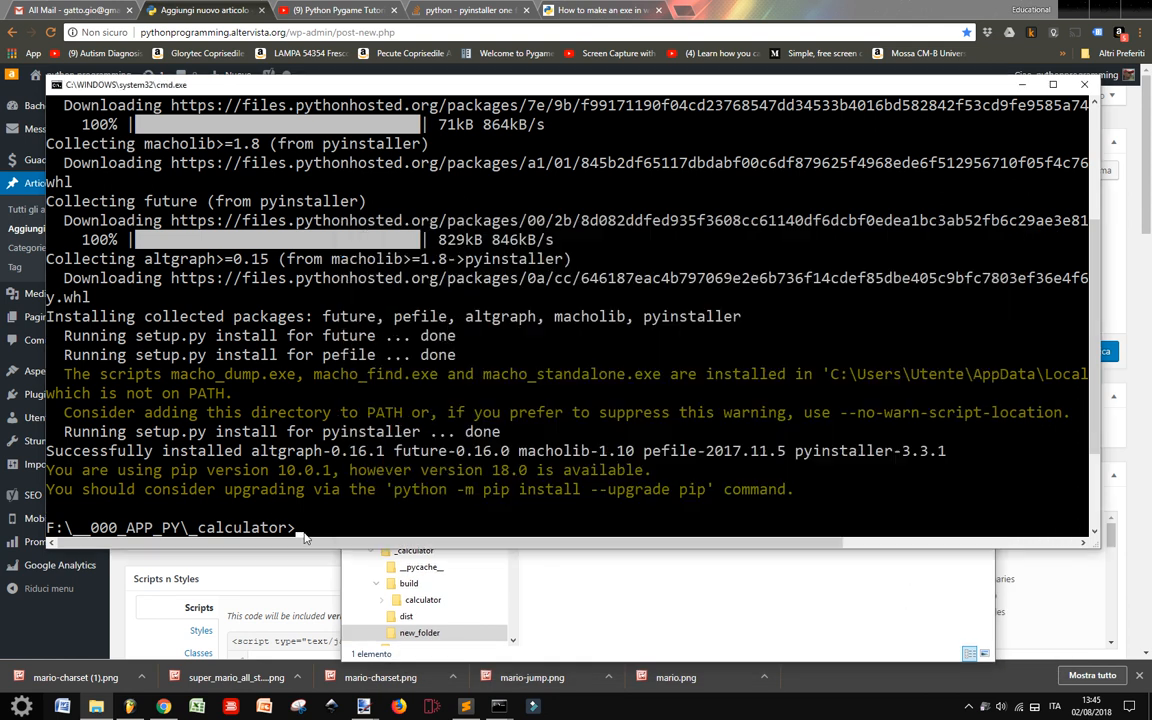
# Change the console directory into new_folder.
pyautogui.write('cd')
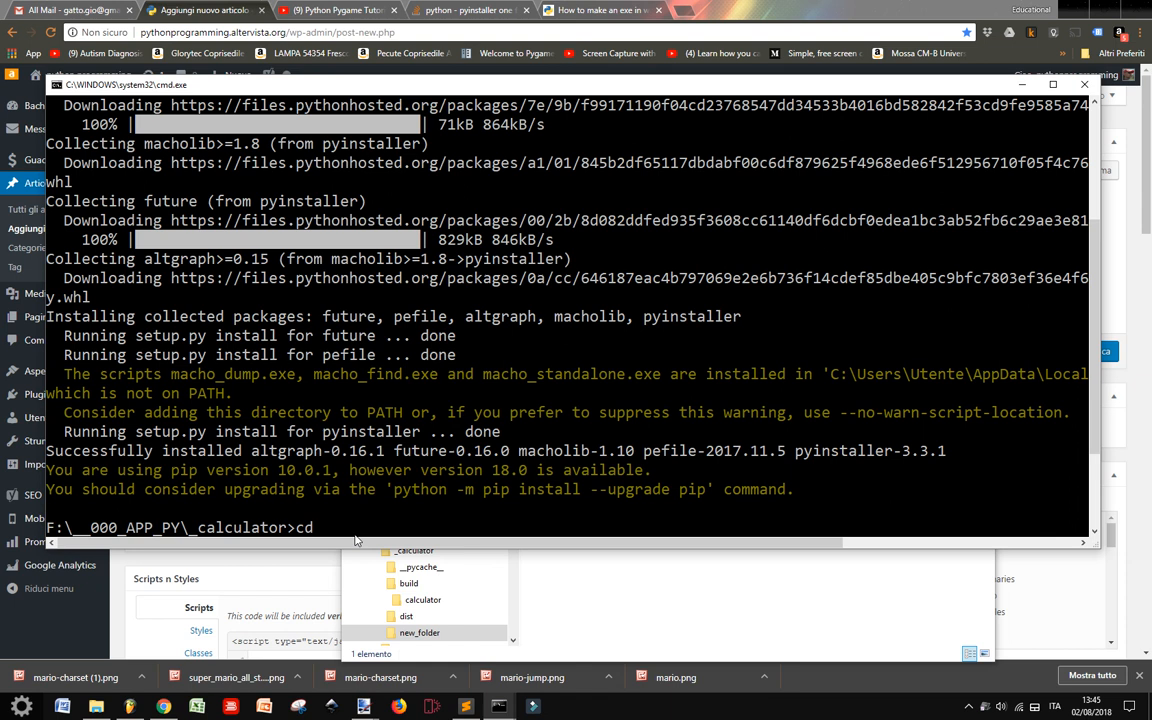
pyautogui.write('new')
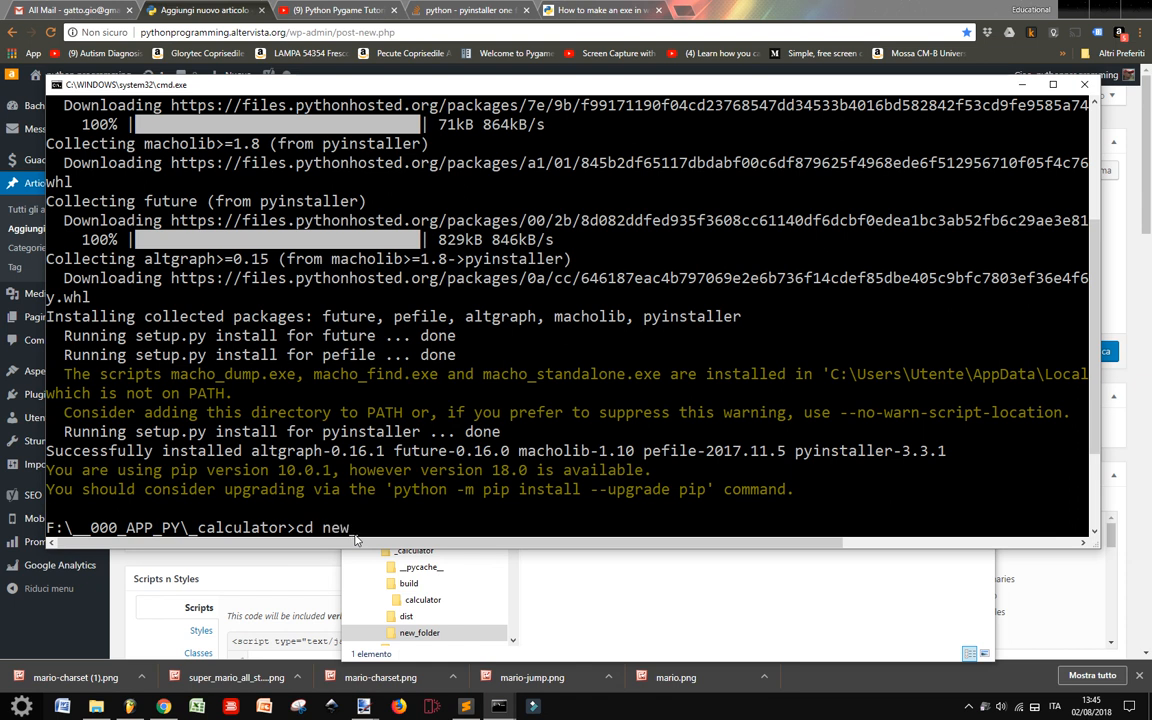
pyautogui.press('Return')
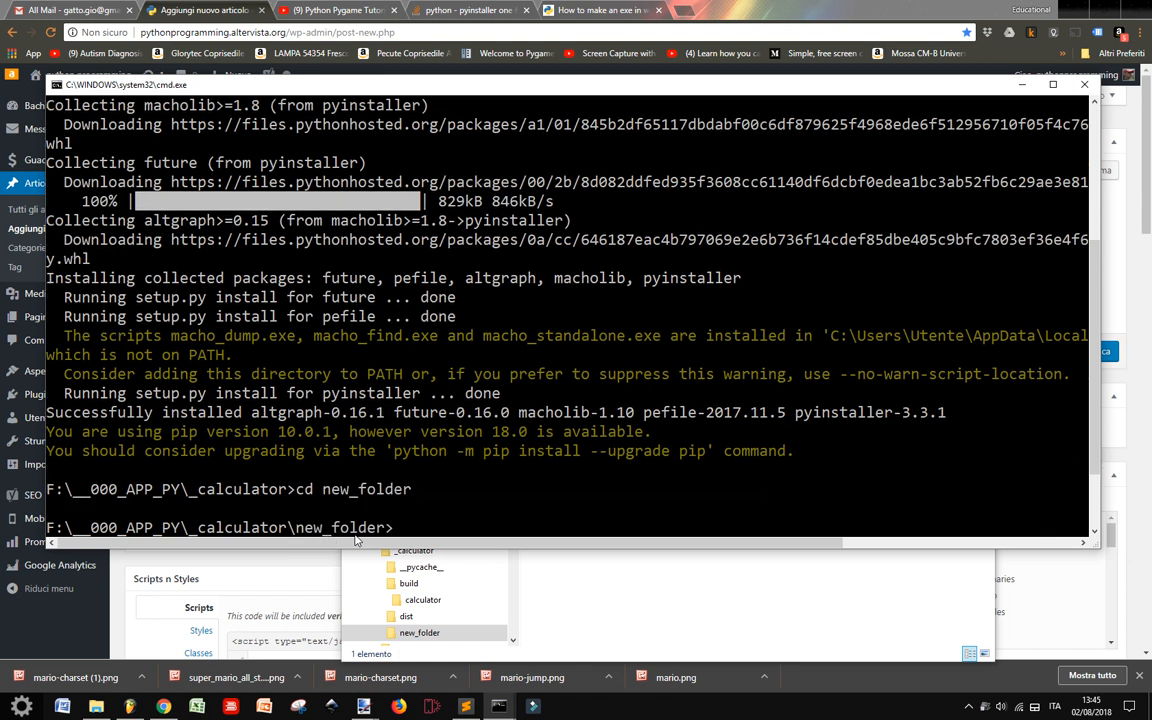
# Run pyinstaller --onefile --noconsole --noupx calculator.py to build the executable.
pyautogui.write('pyinstaller')
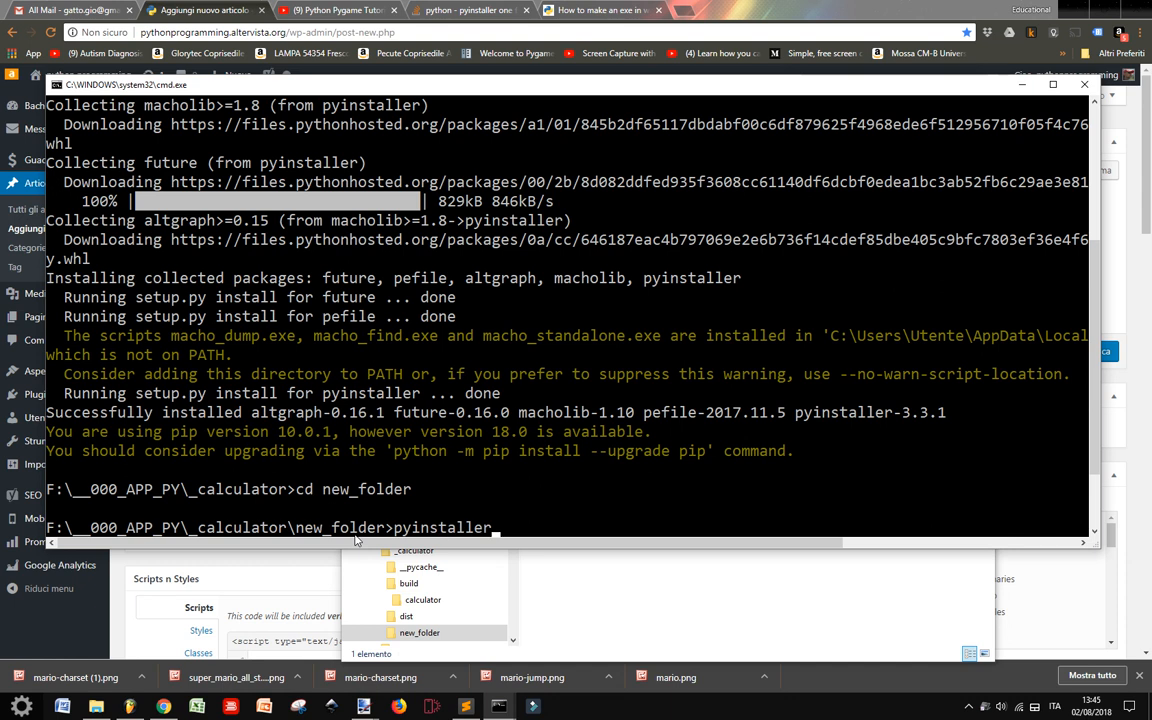
pyautogui.write('-')
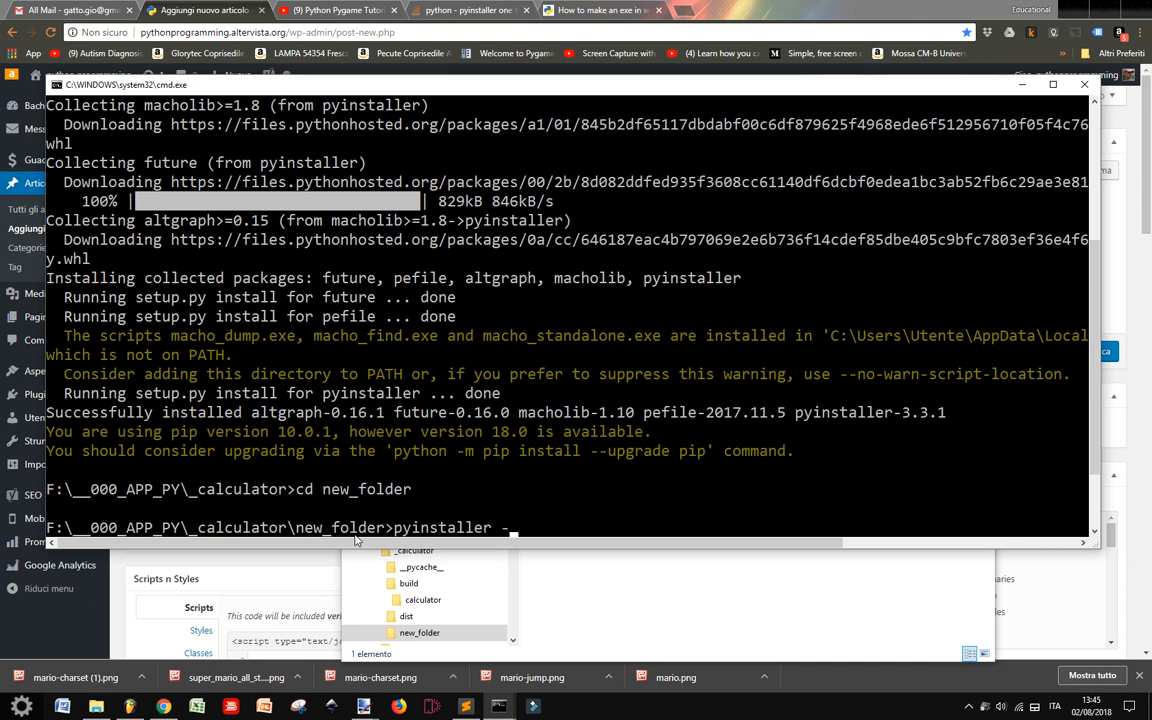
pyautogui.write('-on')
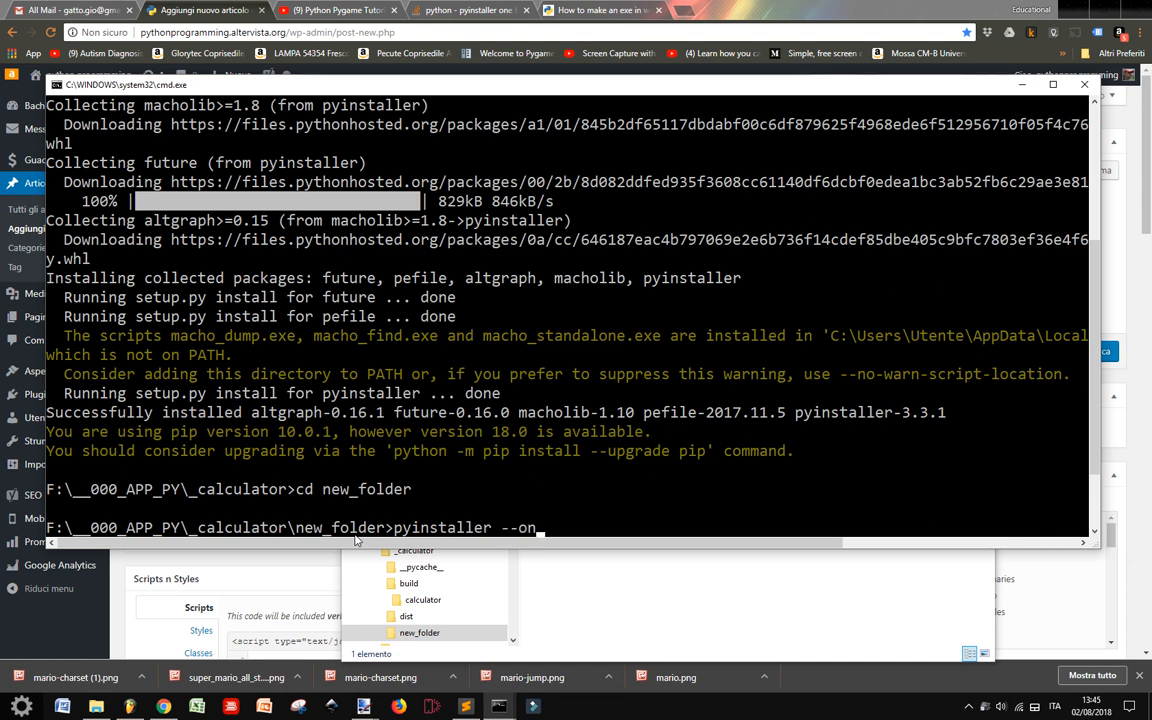
pyautogui.write('efile')
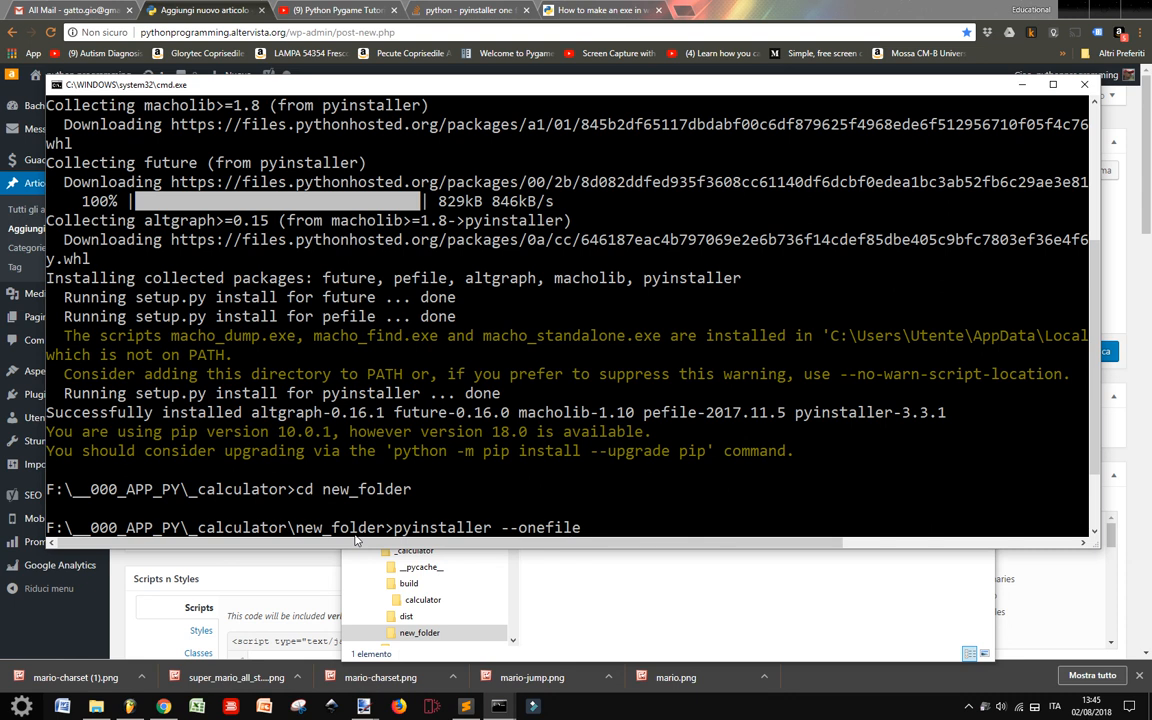
pyautogui.write('--noco')
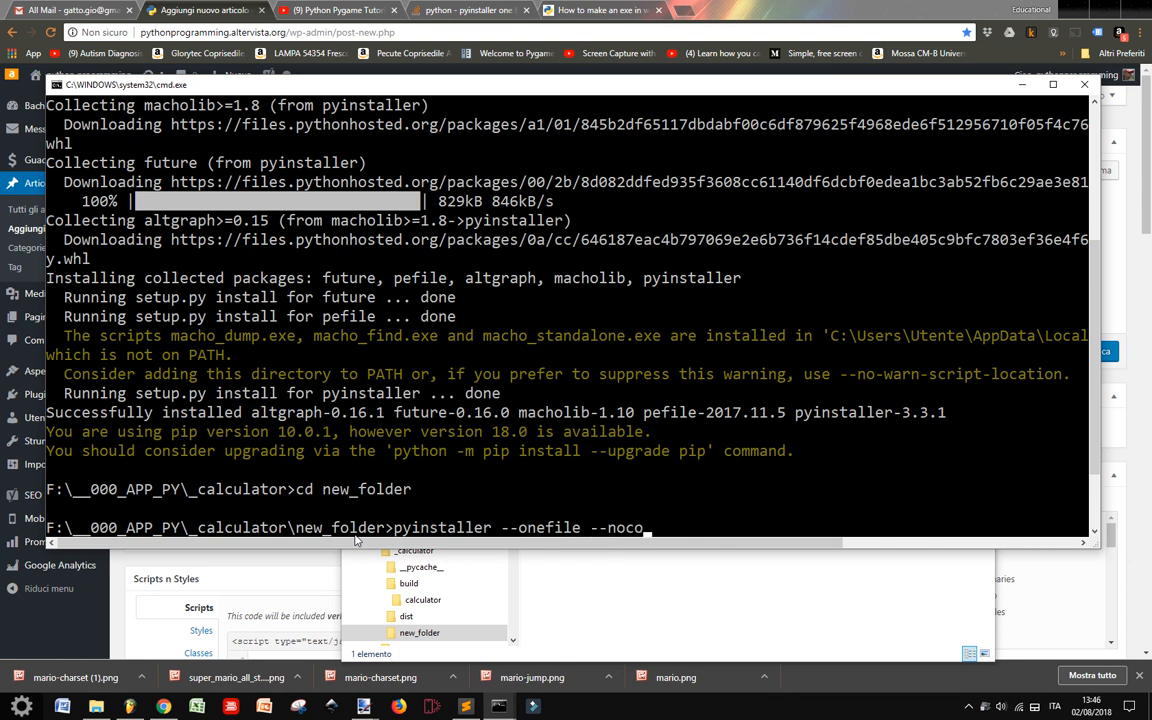
pyautogui.write('nsole')
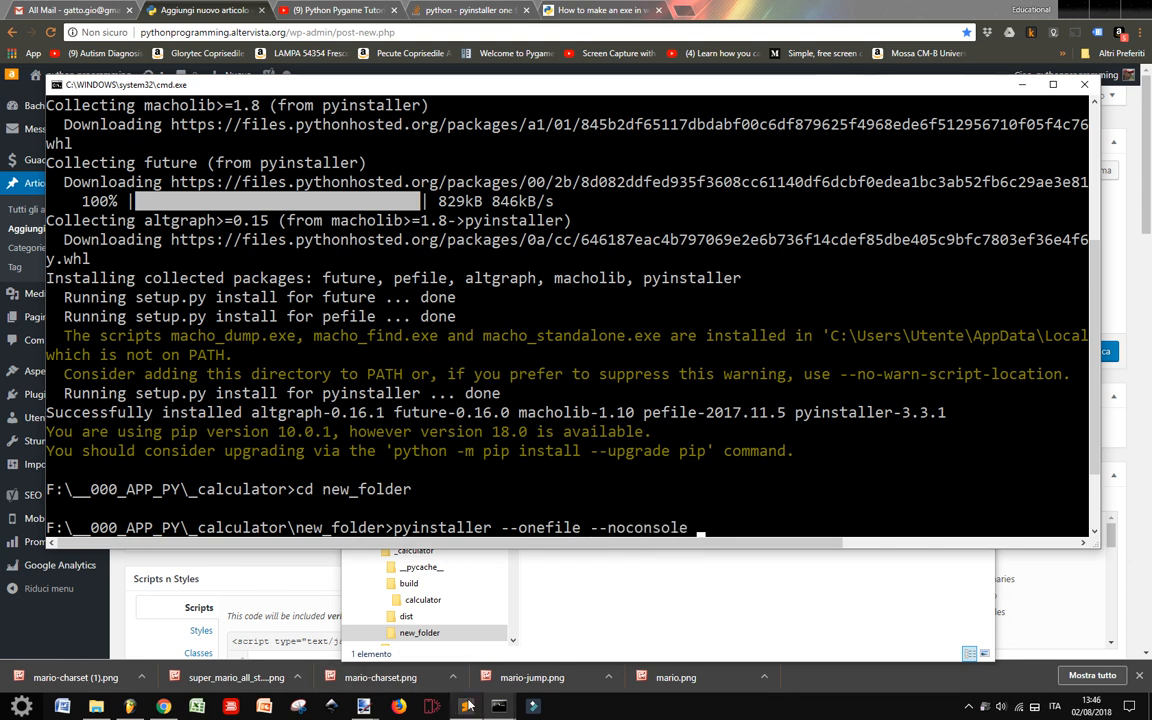
pyautogui.click(466, 706)
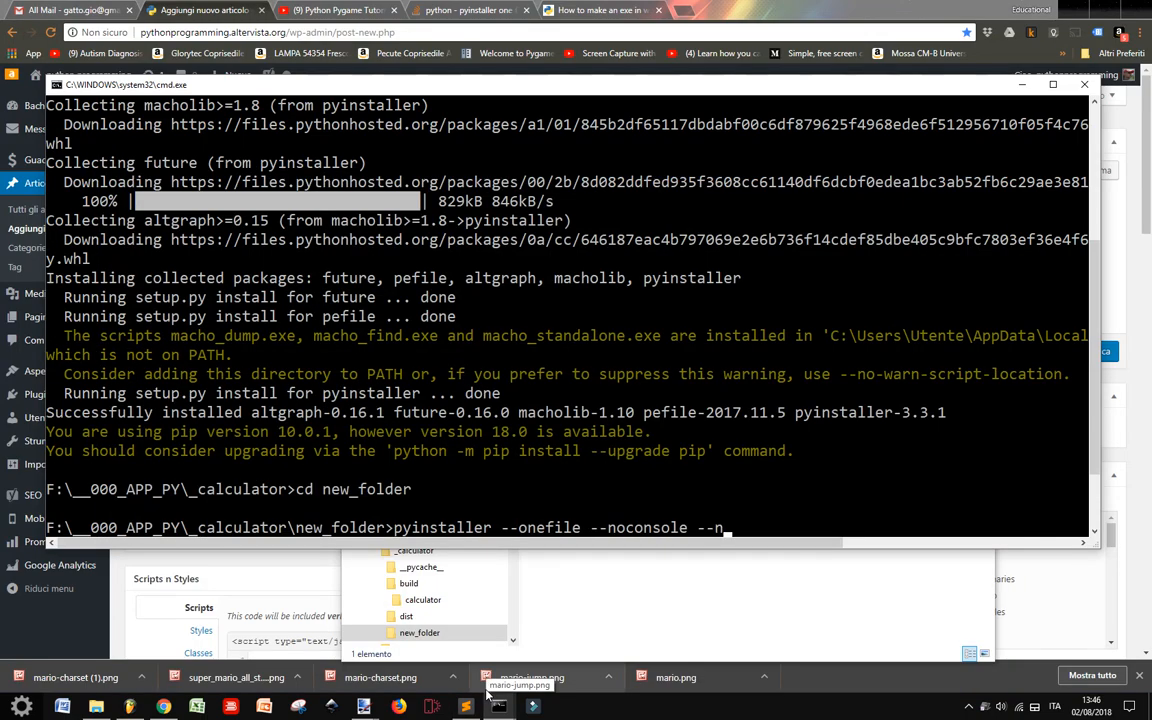
pyautogui.write('oupx')
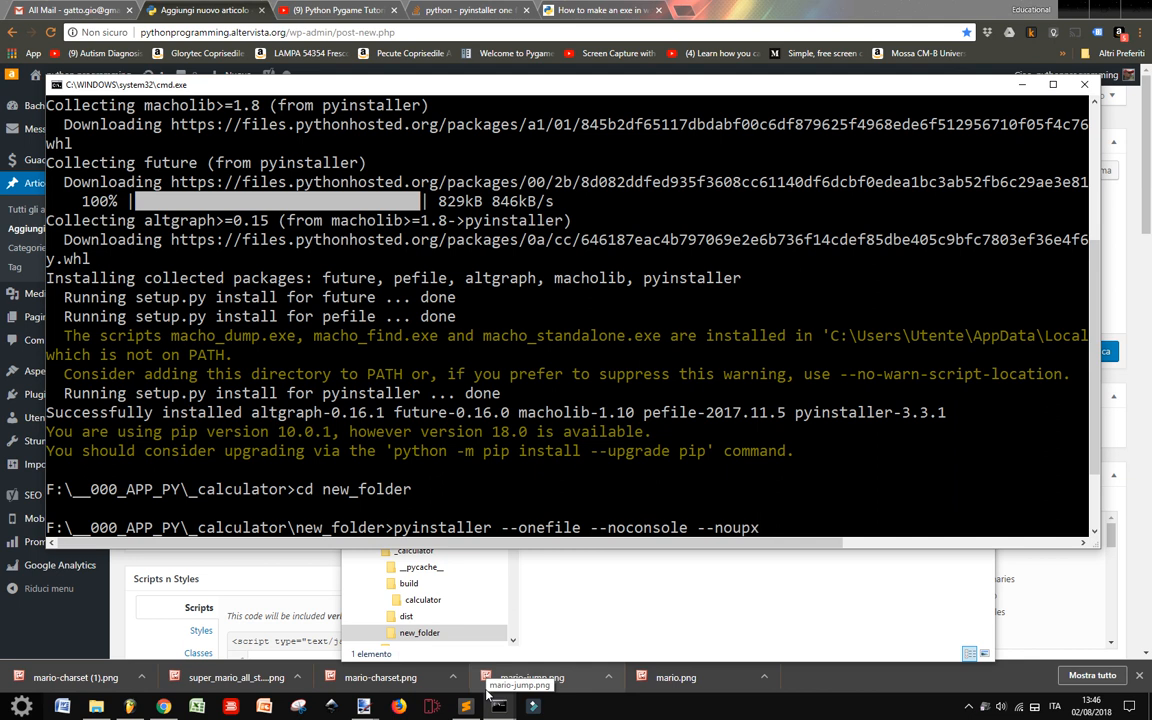
pyautogui.write('calculator.py')
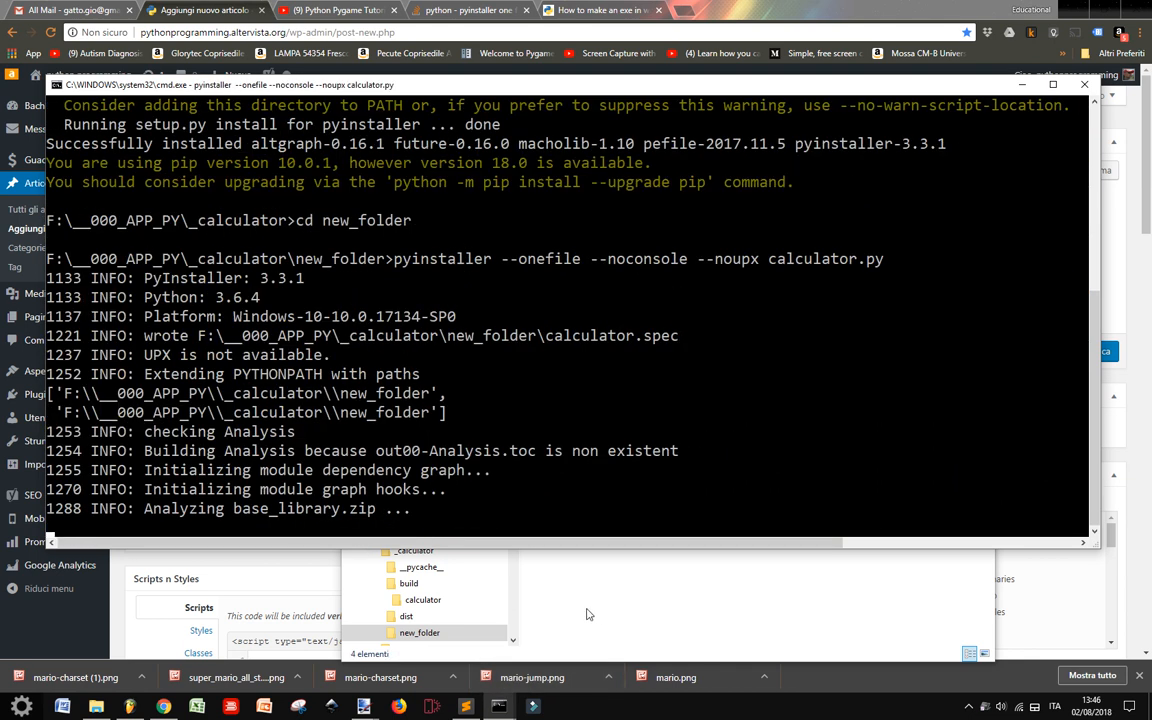
pyautogui.moveTo(328, 500)
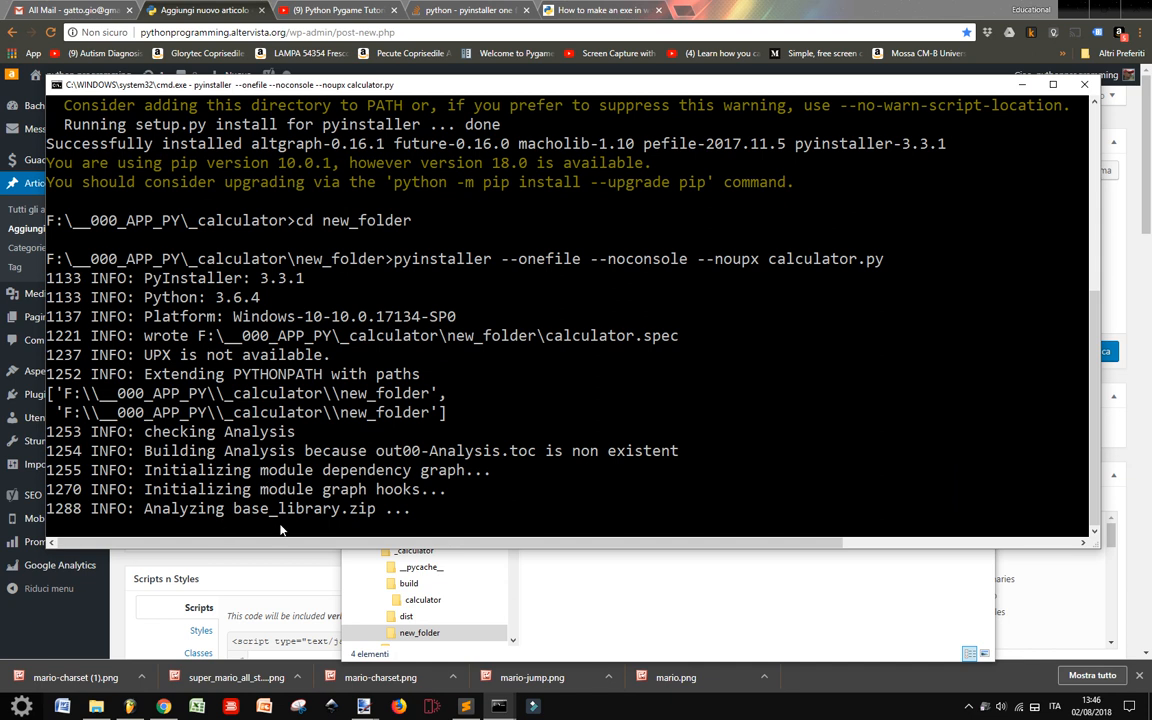
pyautogui.moveTo(256, 532)
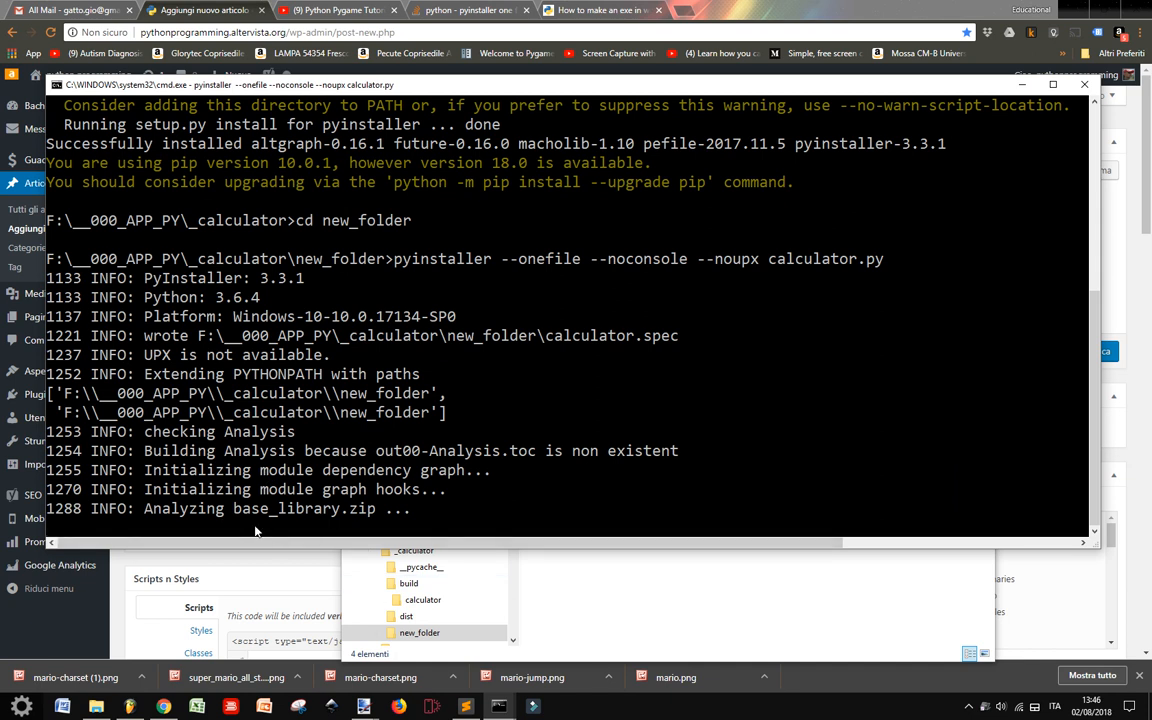
pyautogui.moveTo(280, 376)
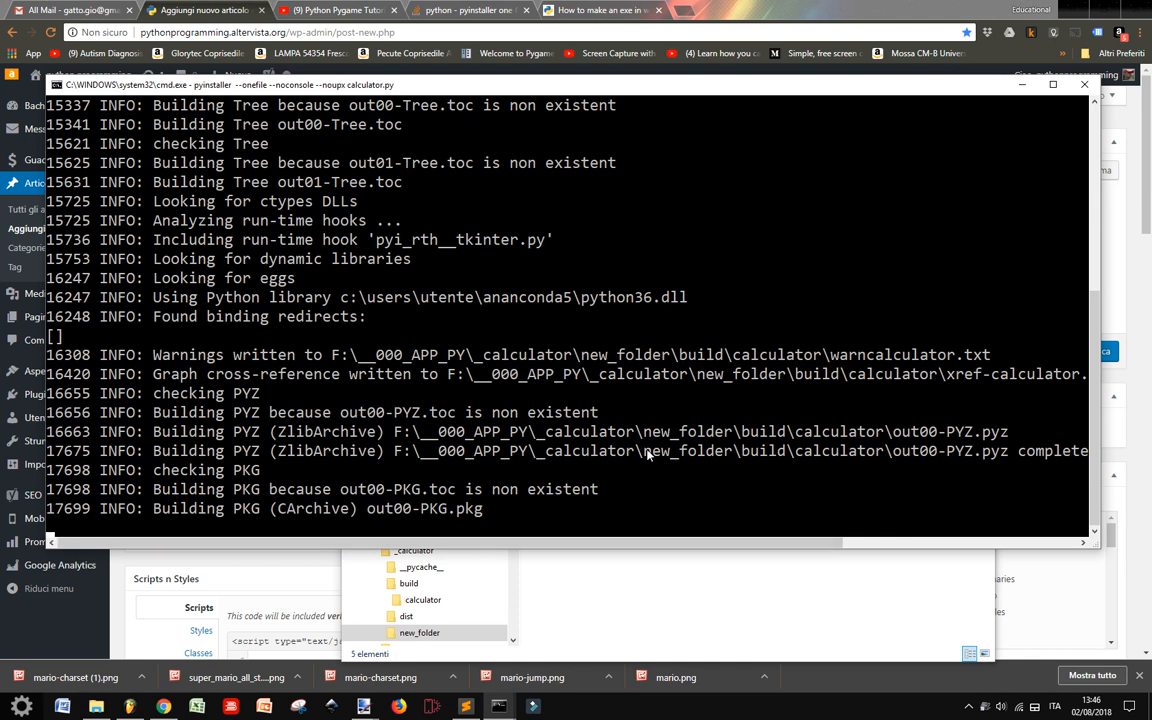
pyautogui.moveTo(592, 614)
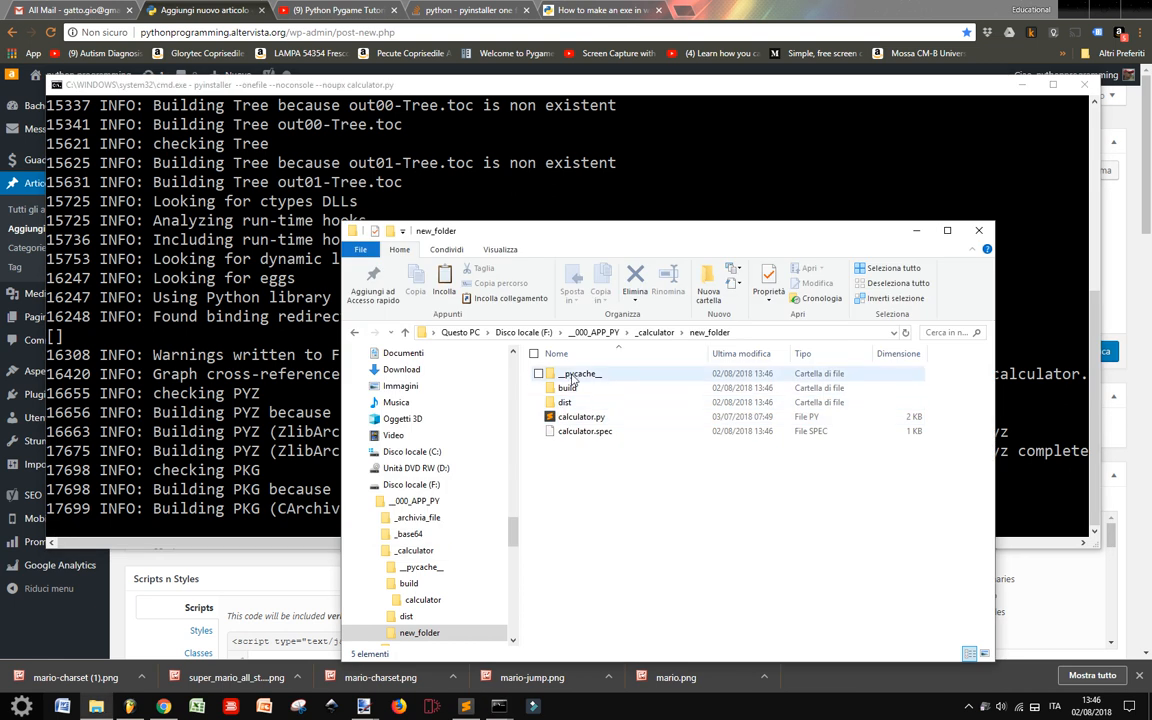
# Peek into build, then locate calculator.exe inside the dist folder.
pyautogui.click(580, 416)
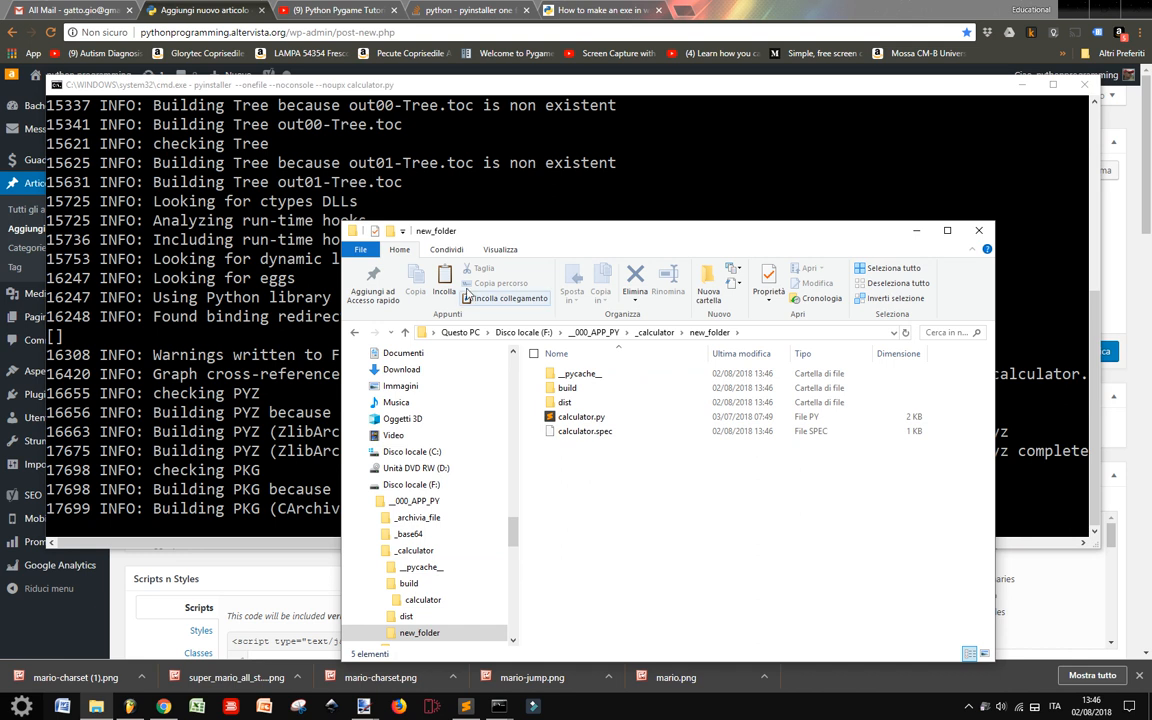
pyautogui.doubleClick(564, 402)
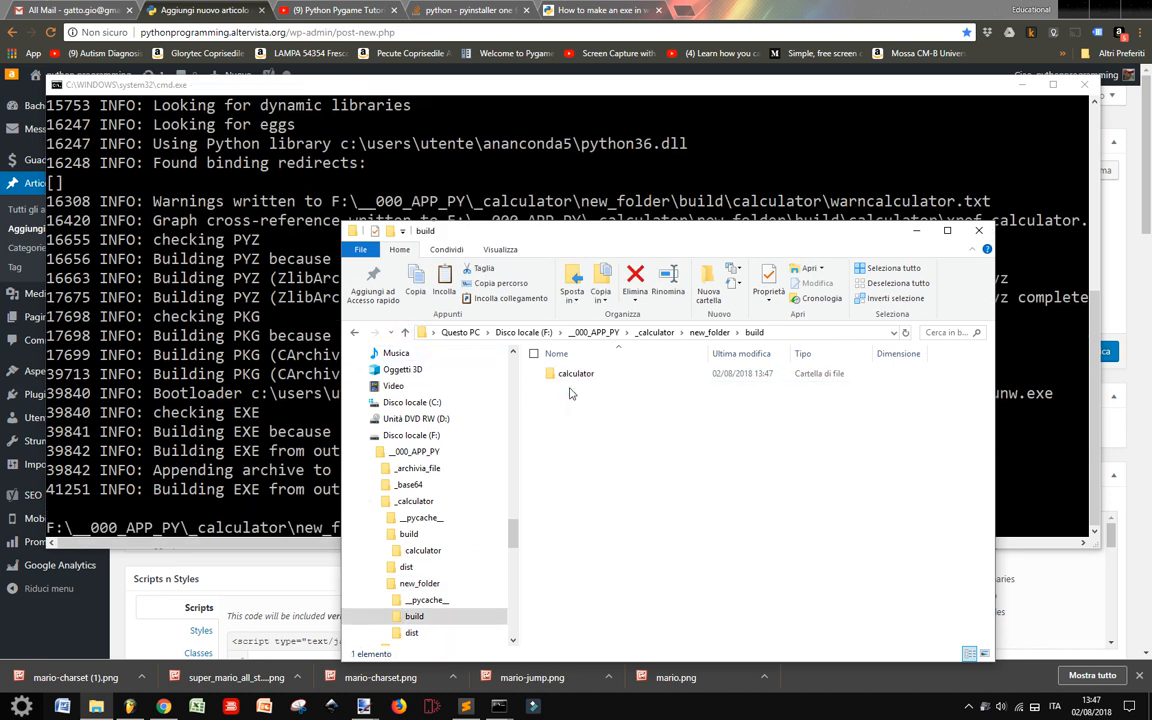
pyautogui.click(420, 584)
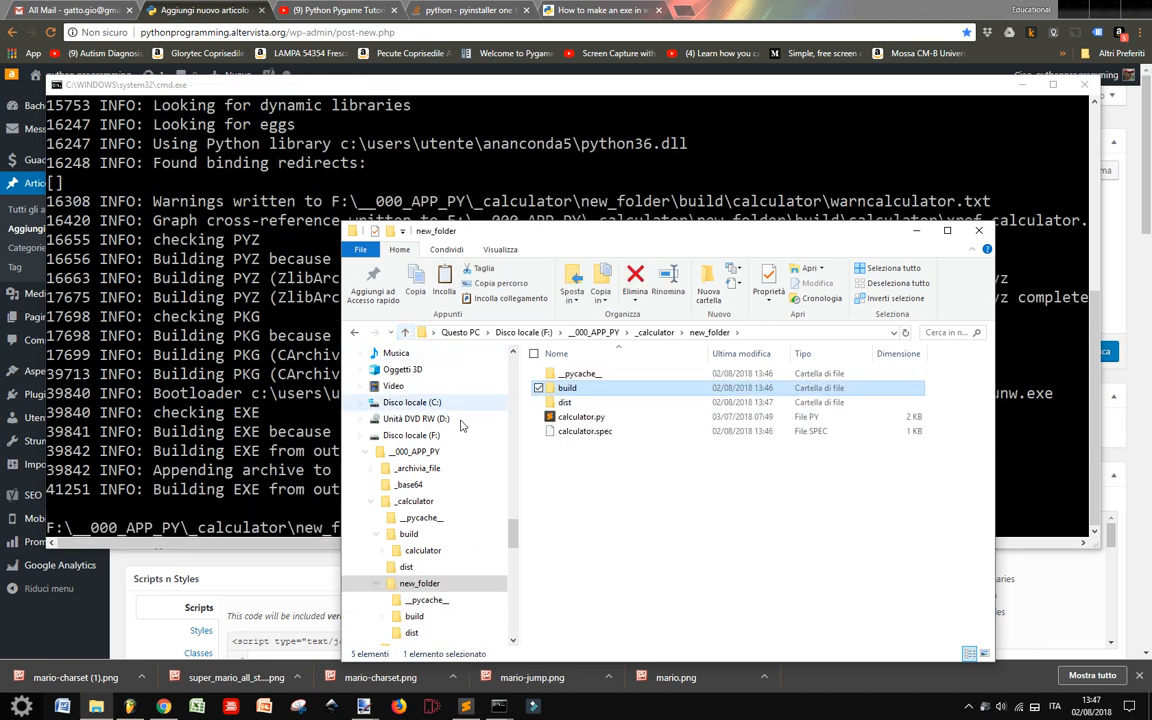
pyautogui.doubleClick(564, 402)
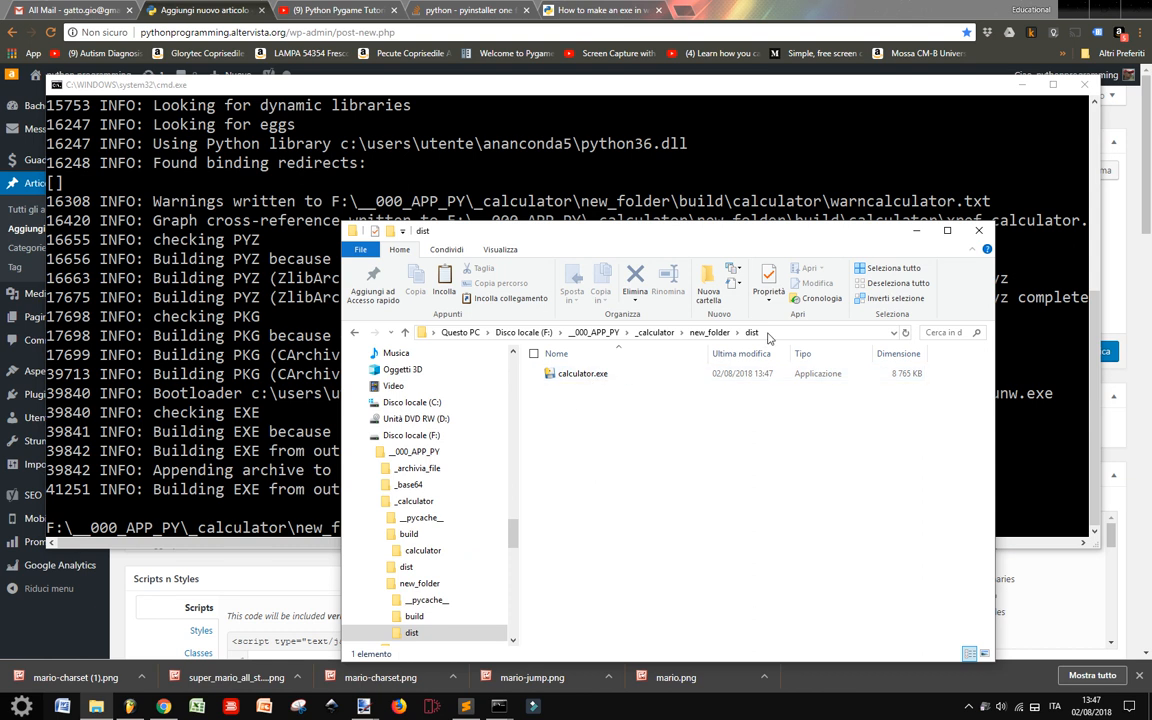
pyautogui.click(584, 374)
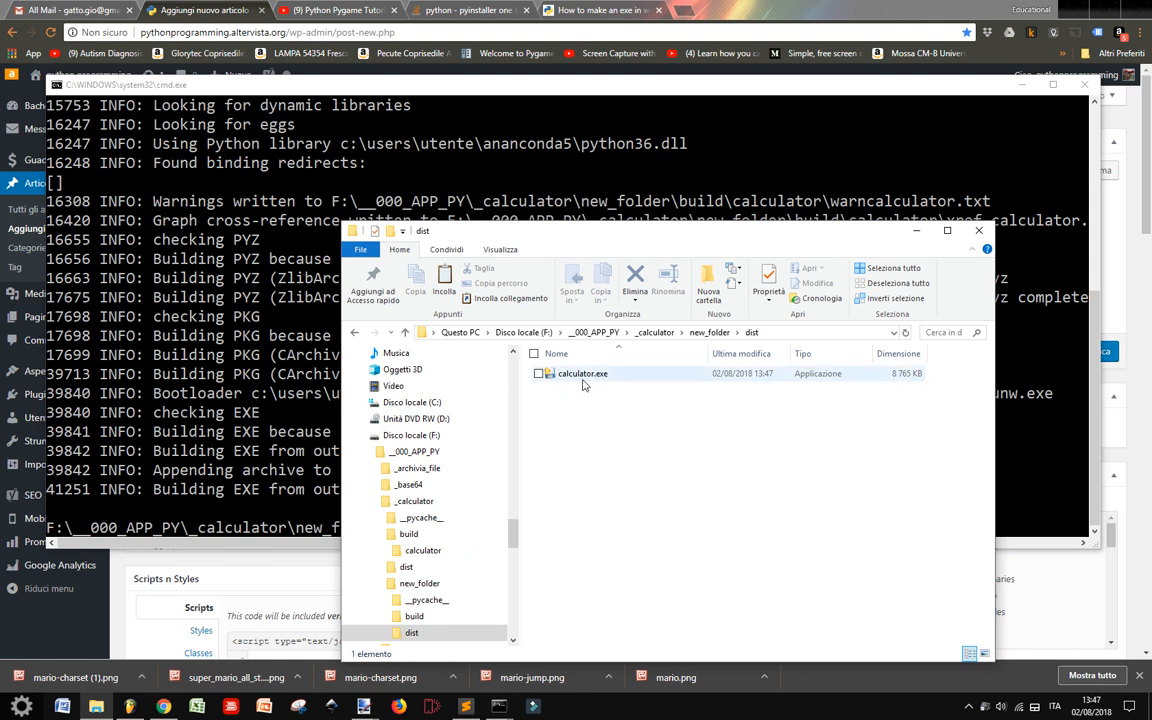
pyautogui.moveTo(584, 374)
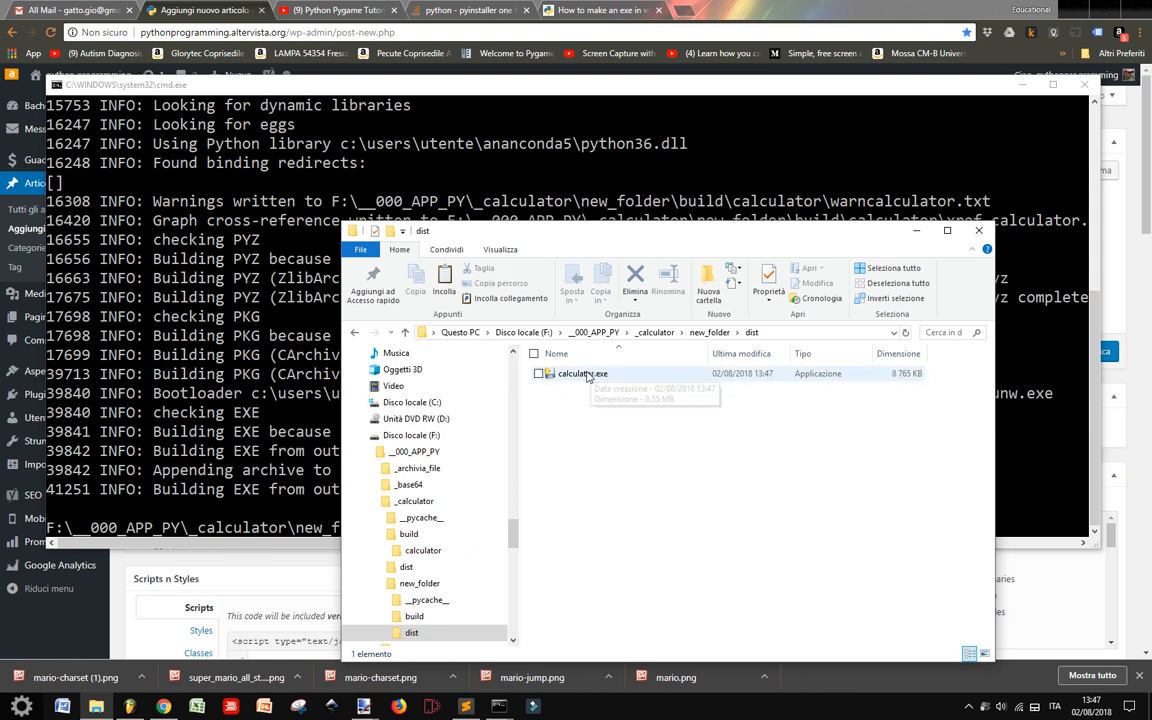
pyautogui.moveTo(564, 384)
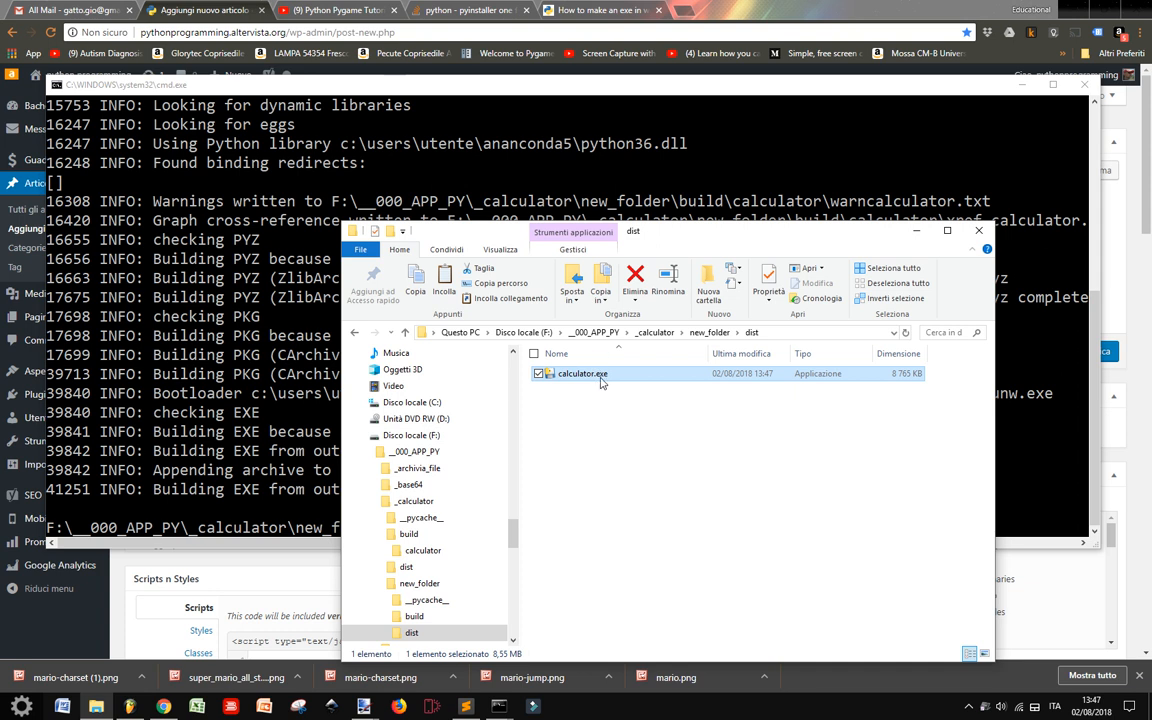
pyautogui.moveTo(560, 434)
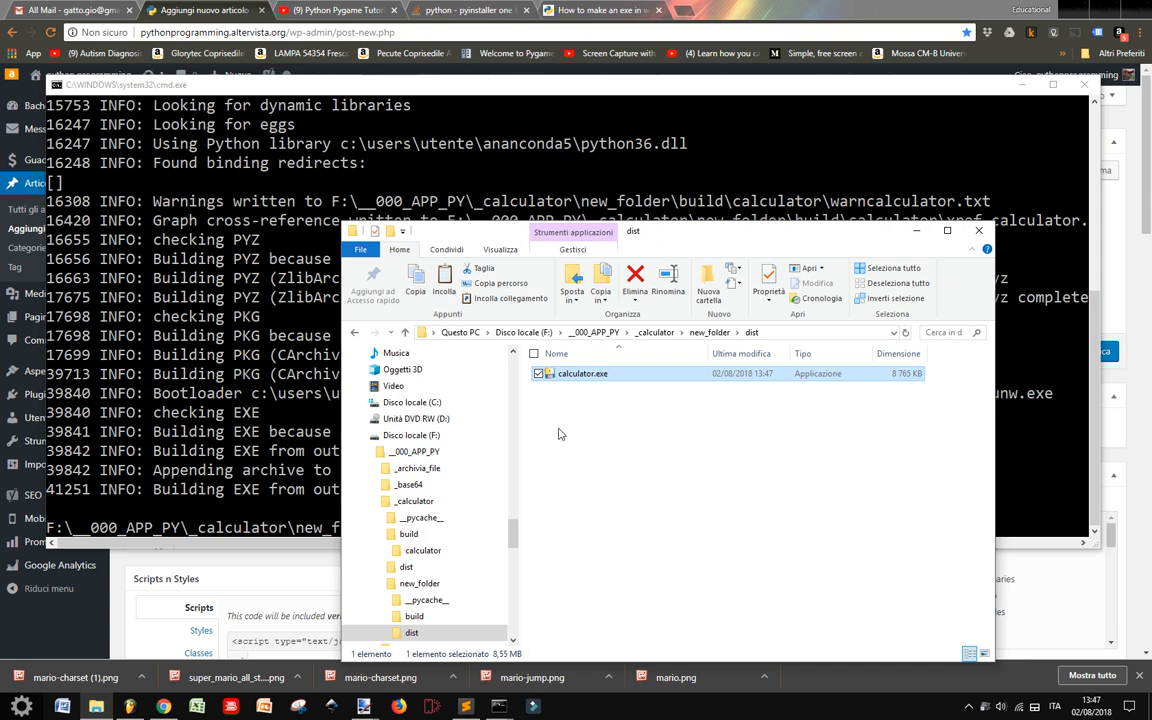
# Launch calculator.exe, evaluate 8*6 in it, and close the app.
pyautogui.doubleClick(584, 374)
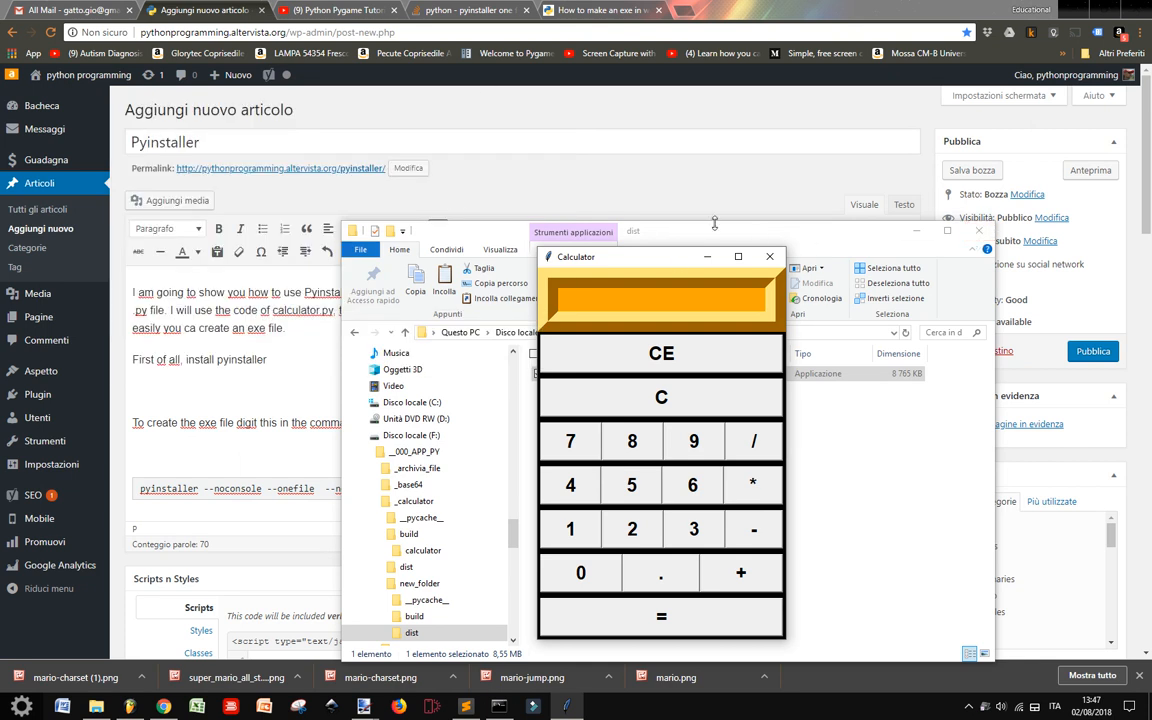
pyautogui.moveTo(660, 256); pyautogui.dragTo(704, 148)
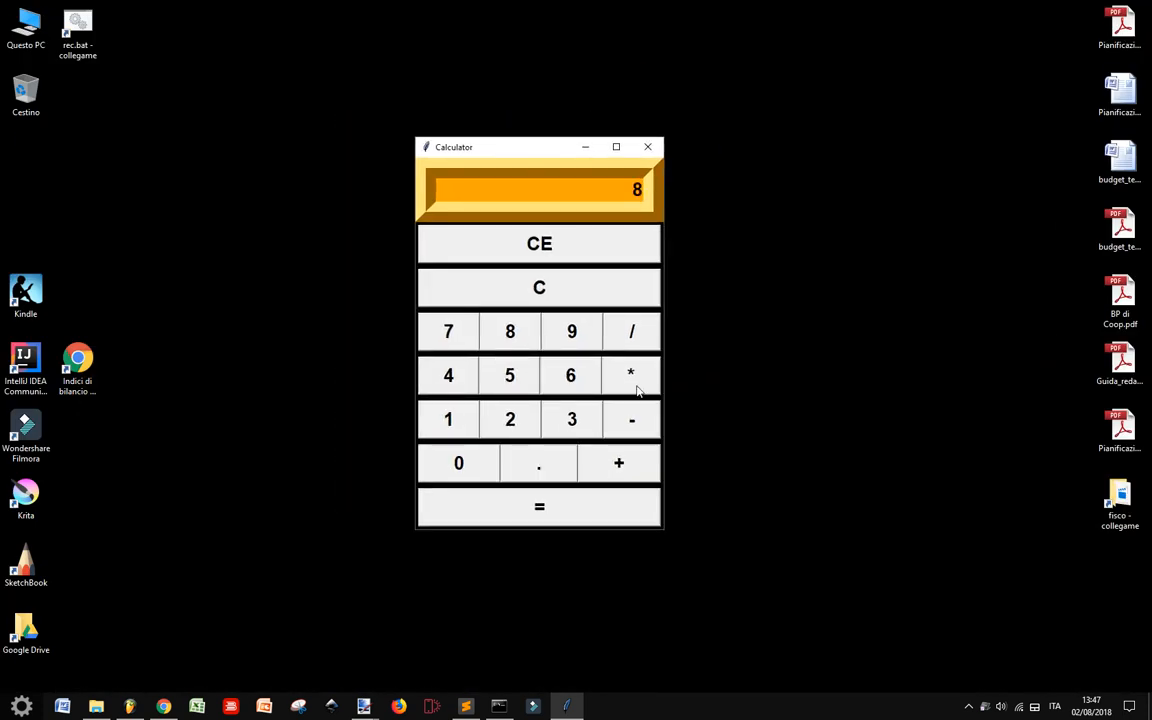
pyautogui.click(572, 376)
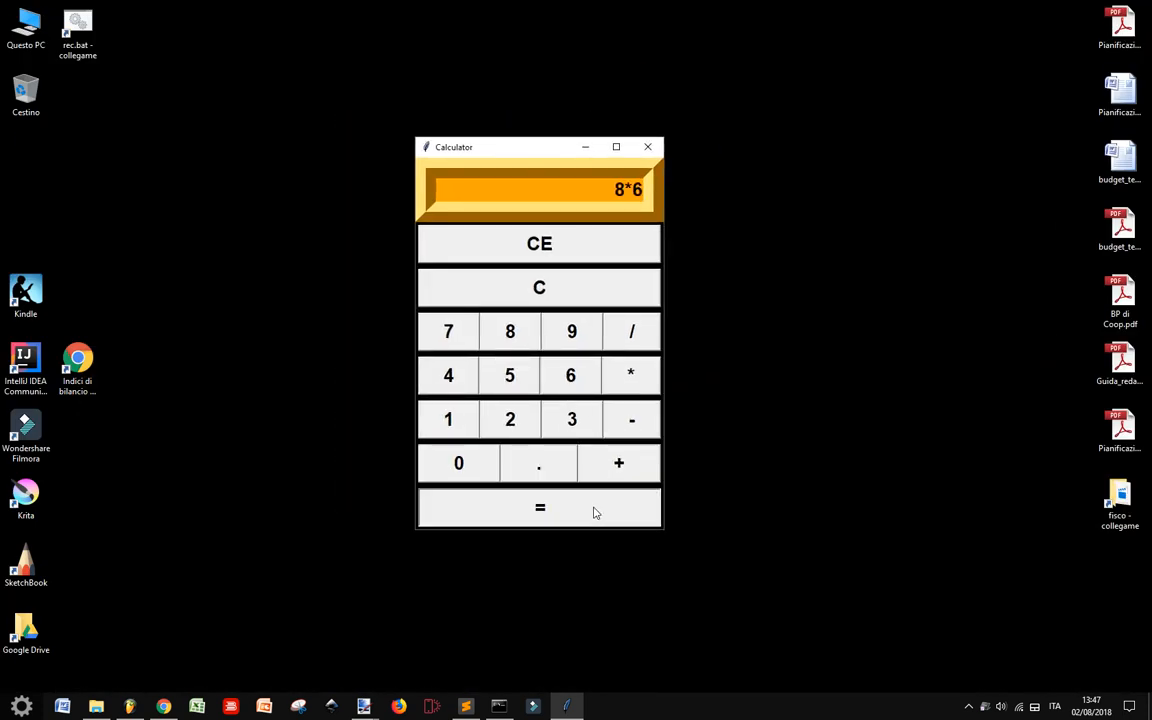
pyautogui.click(540, 508)
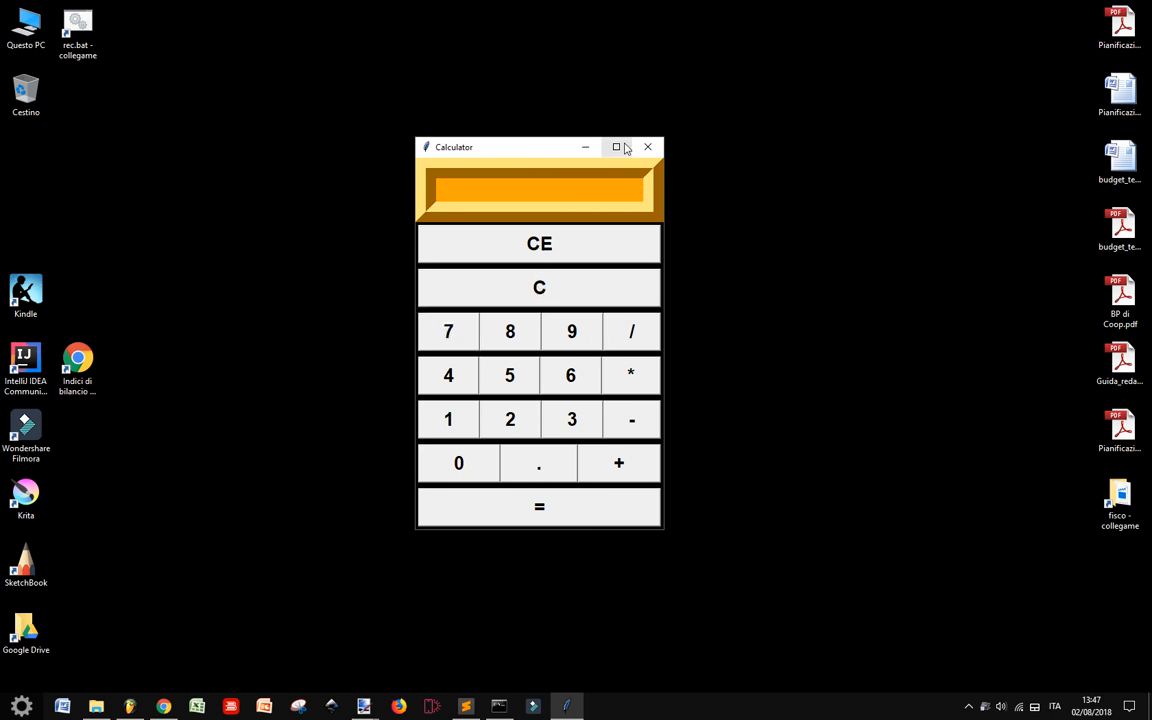
pyautogui.click(648, 148)
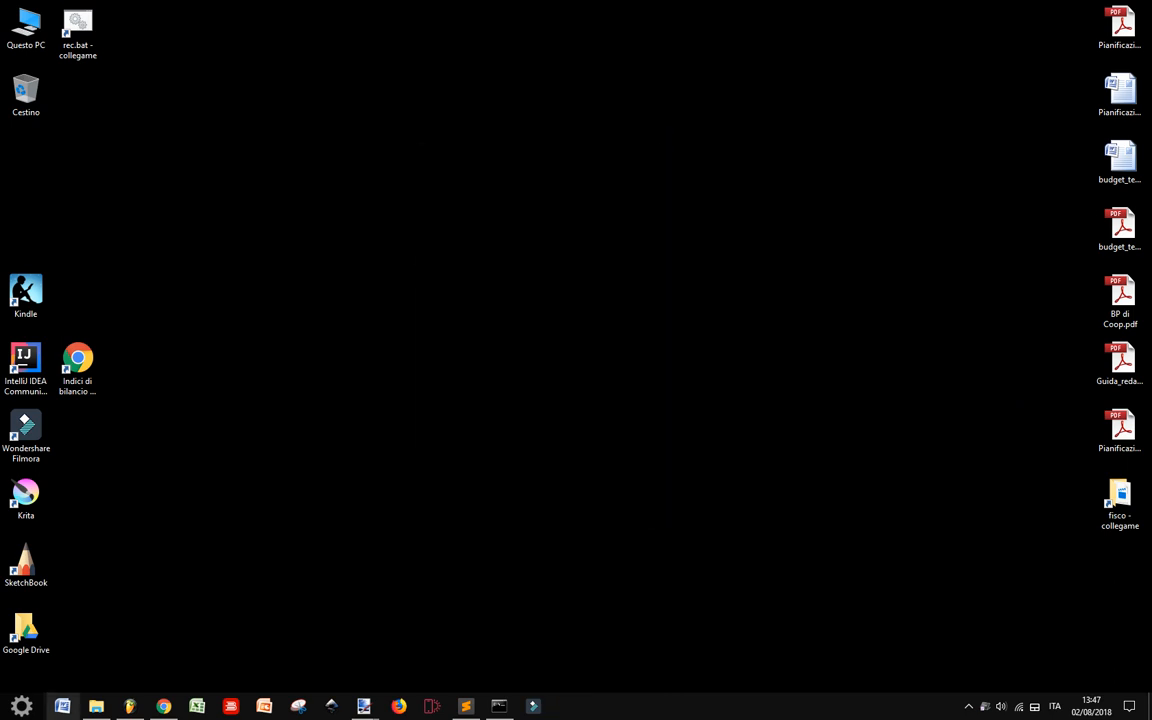
# Check the 8,783 KB calculator.exe in dist and go back up to new_folder.
pyautogui.click(94, 706)
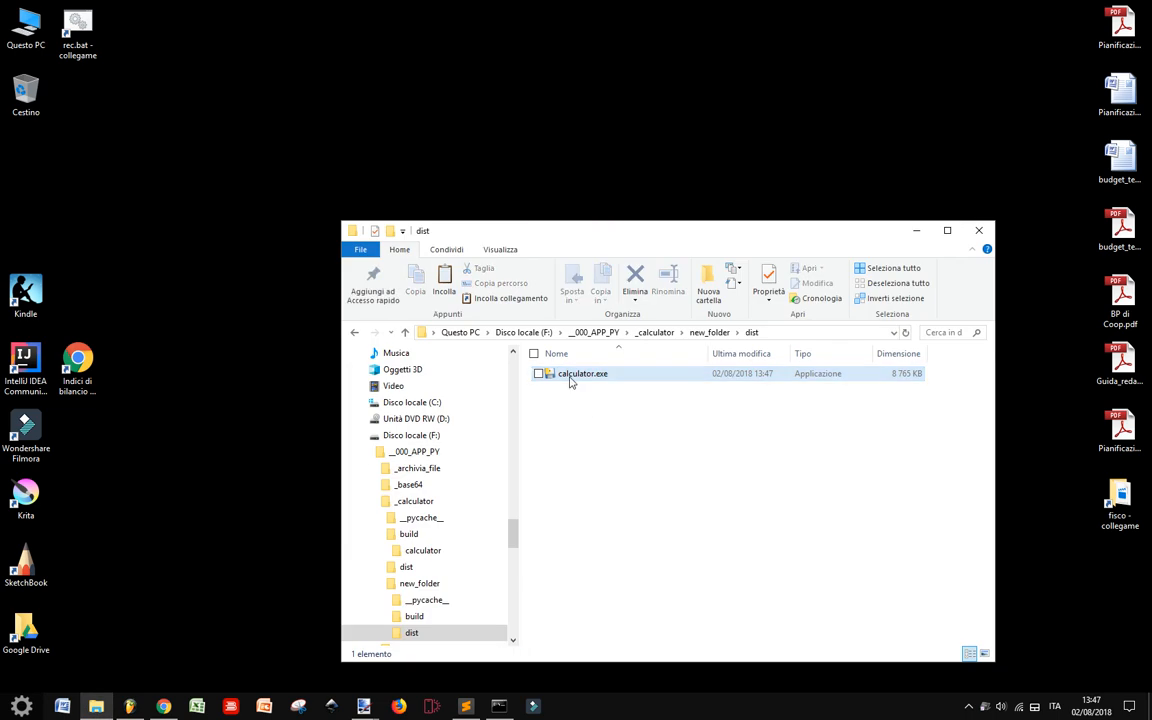
pyautogui.moveTo(908, 378)
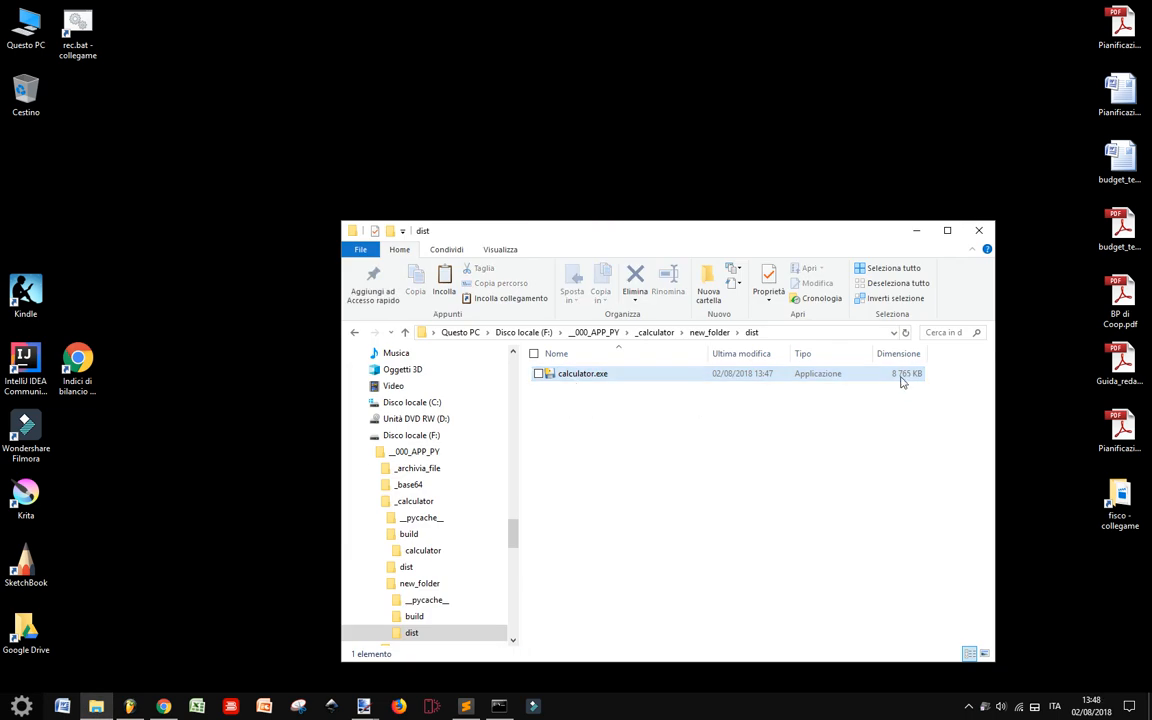
pyautogui.moveTo(890, 376)
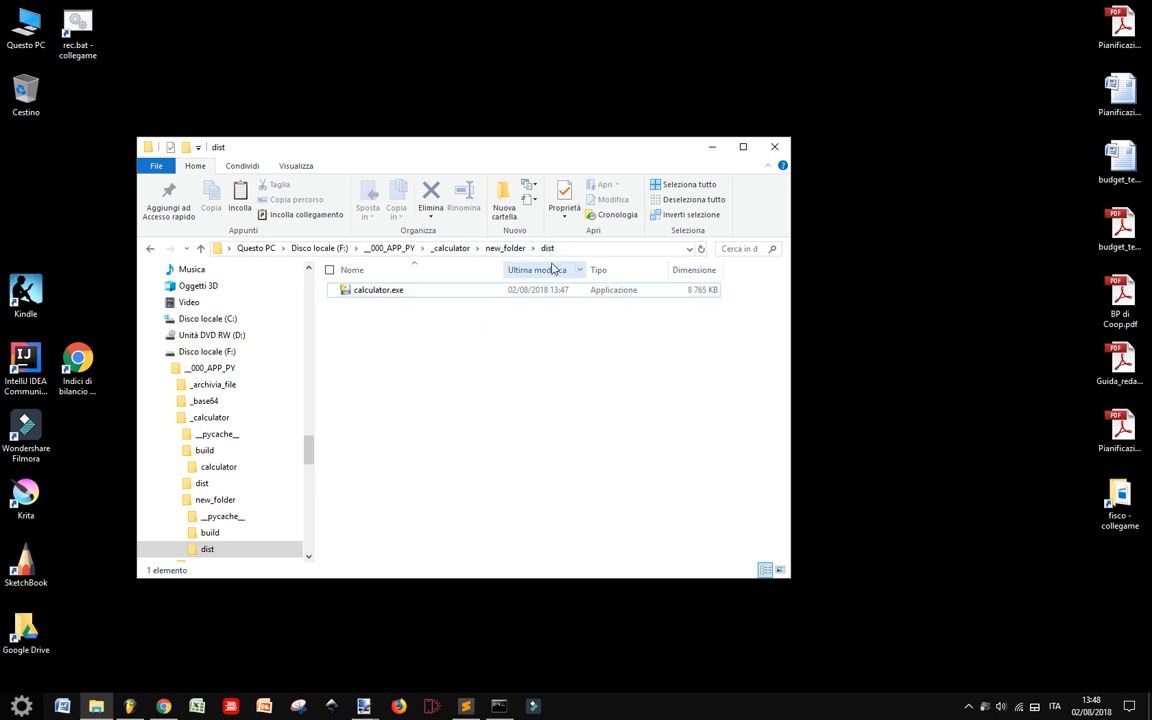
pyautogui.click(504, 248)
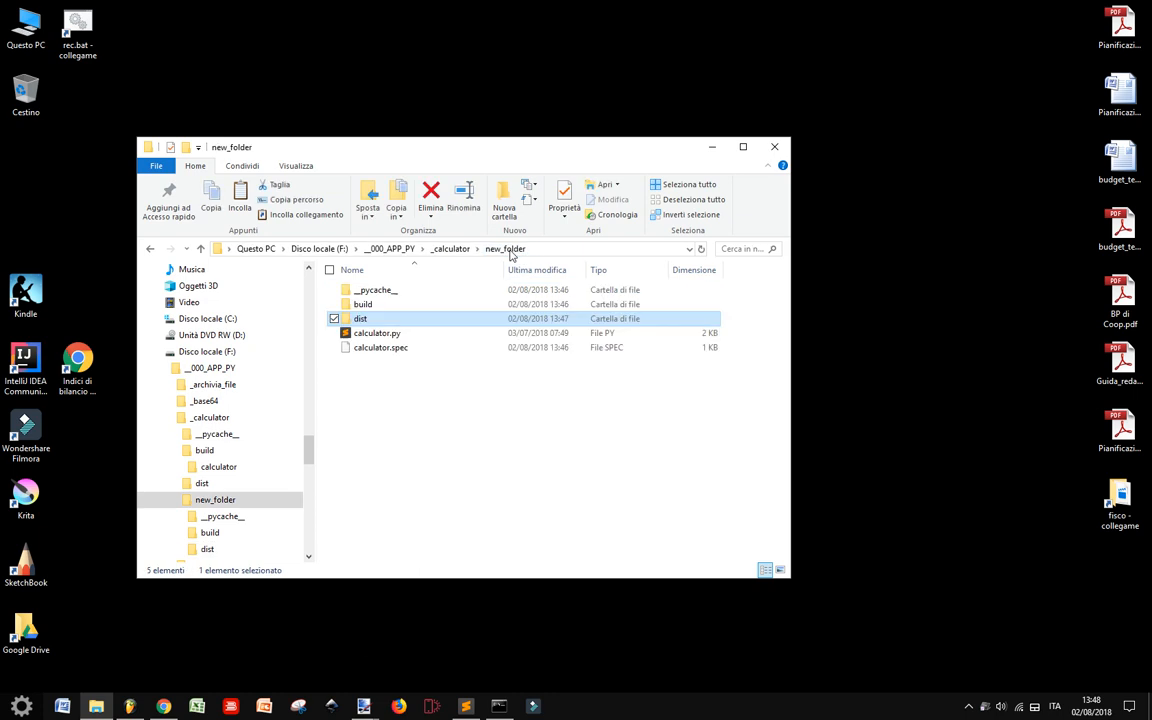
pyautogui.click(376, 332)
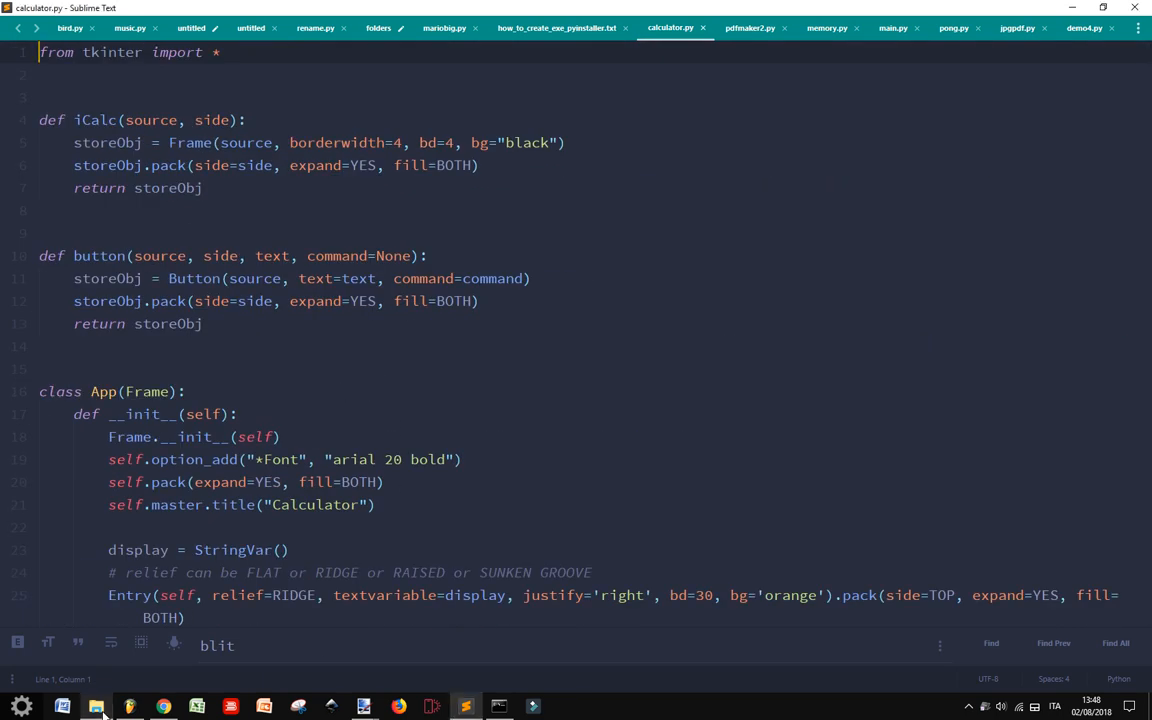
# Switch to the calculator.py tkinter source in Sublime Text.
pyautogui.click(96, 708)
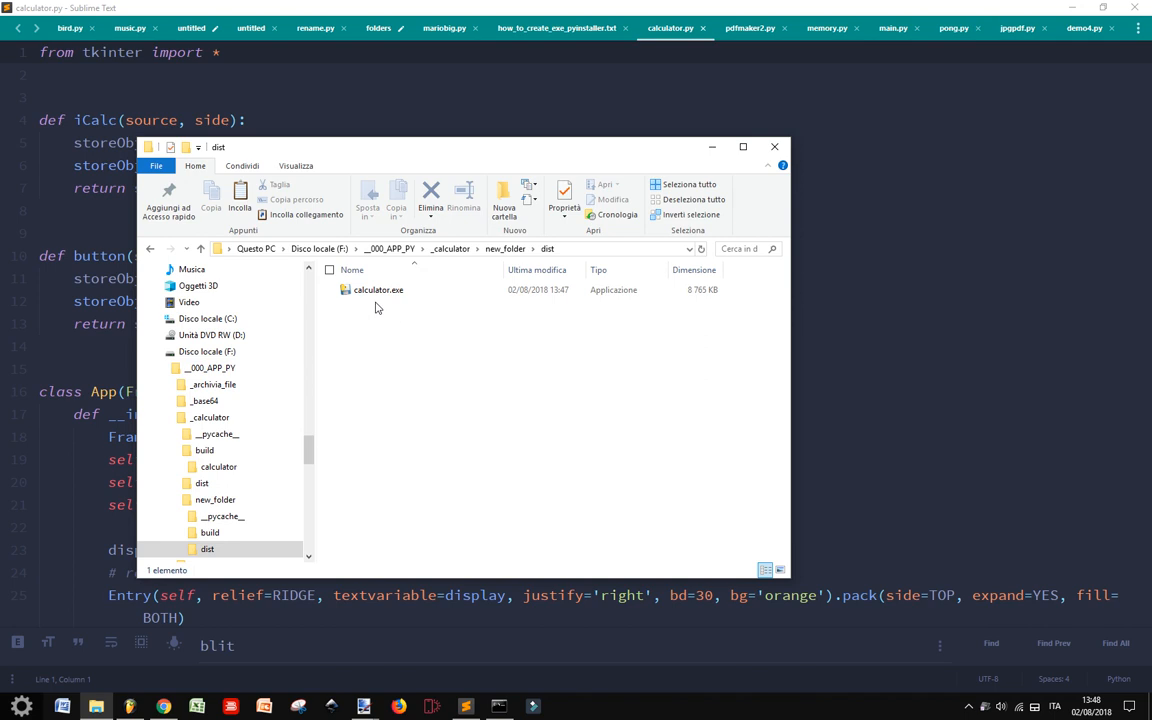
# Launch calculator.exe from the dist folder so the Calculator window opens with no console.
pyautogui.click(378, 288)
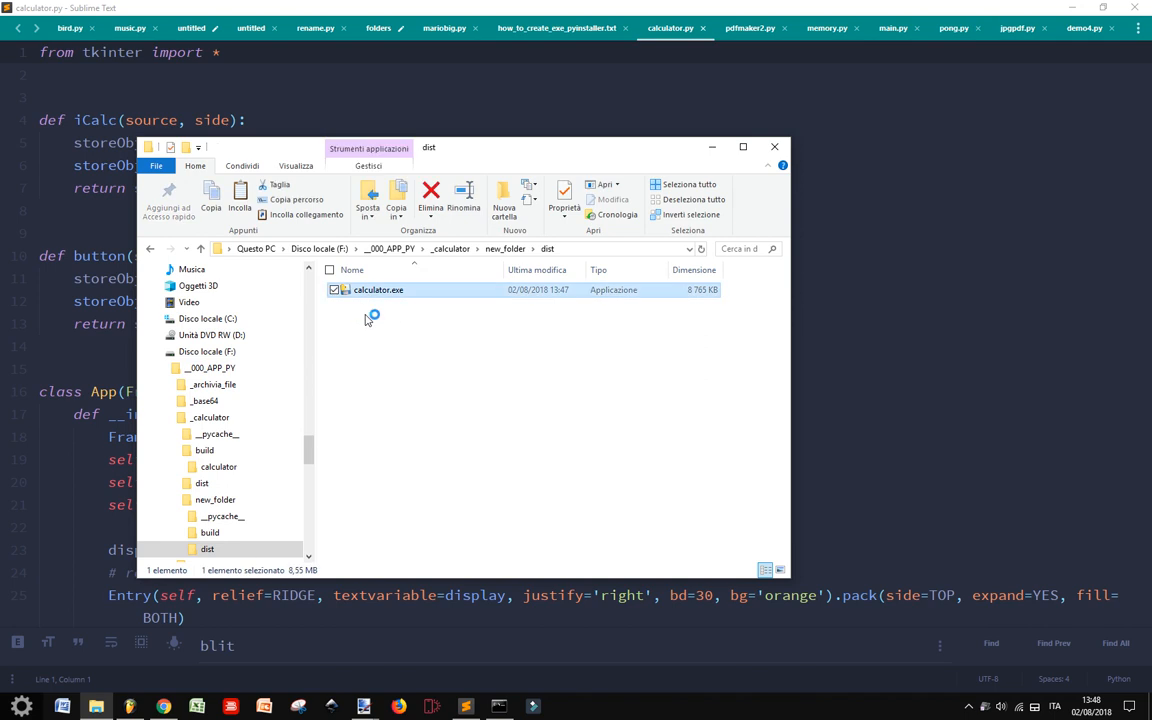
pyautogui.moveTo(368, 322)
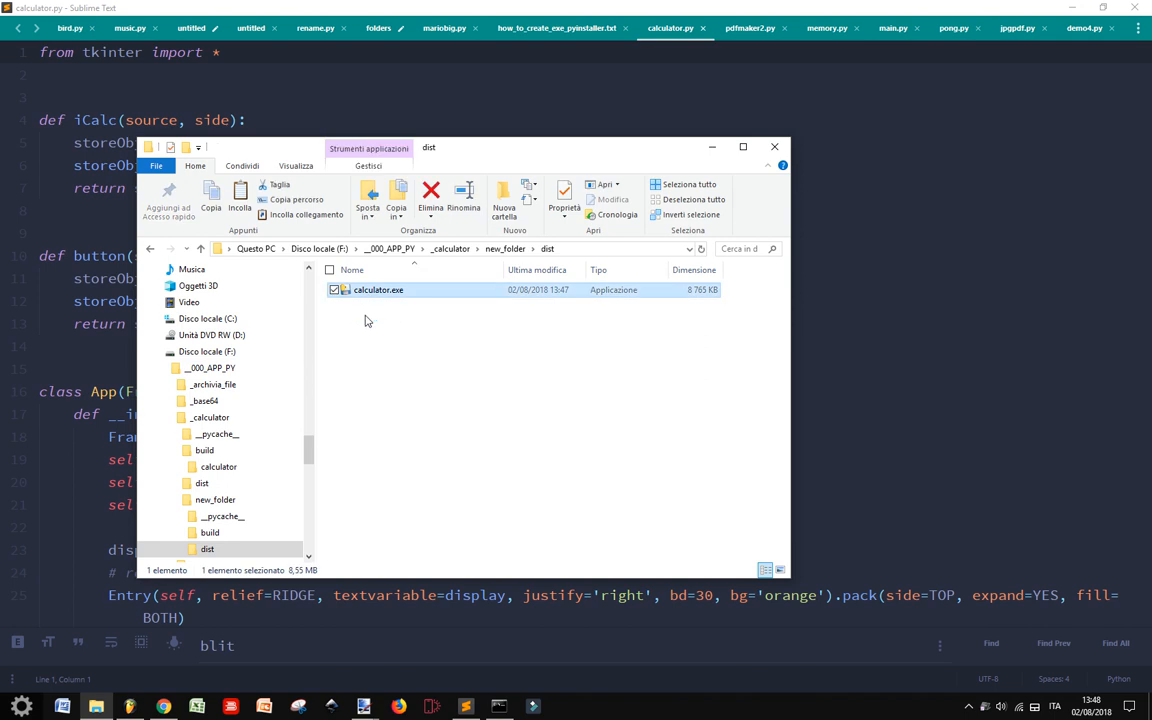
pyautogui.doubleClick(378, 288)
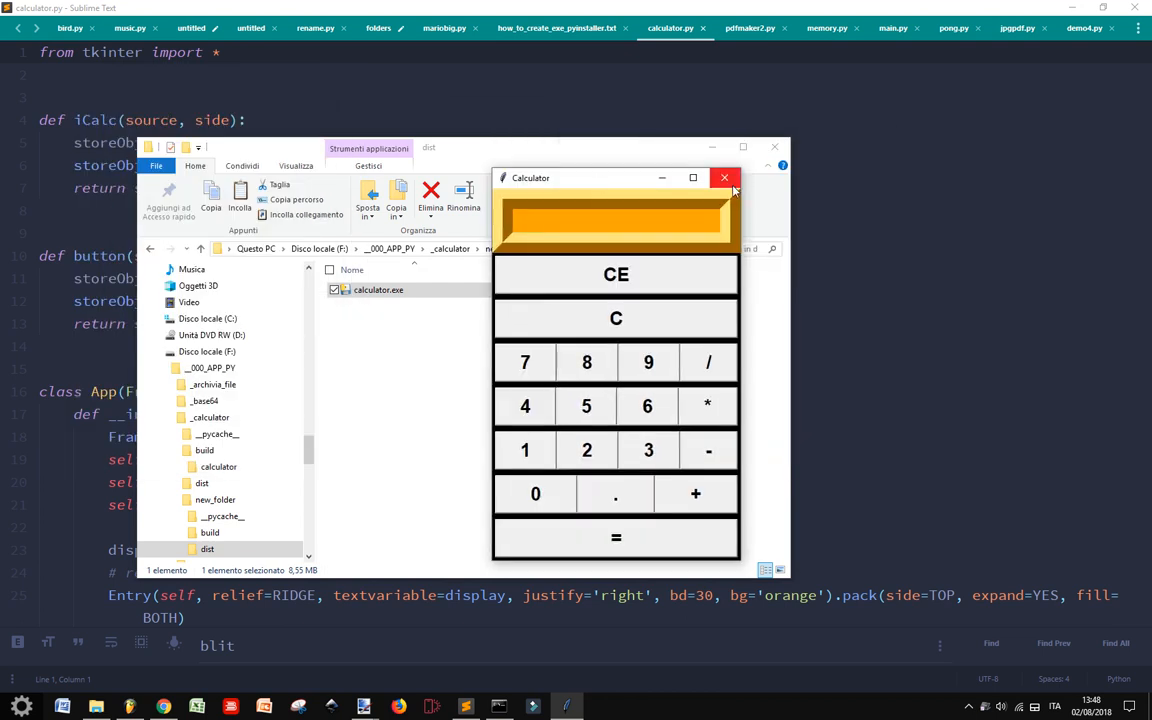
pyautogui.moveTo(538, 672)
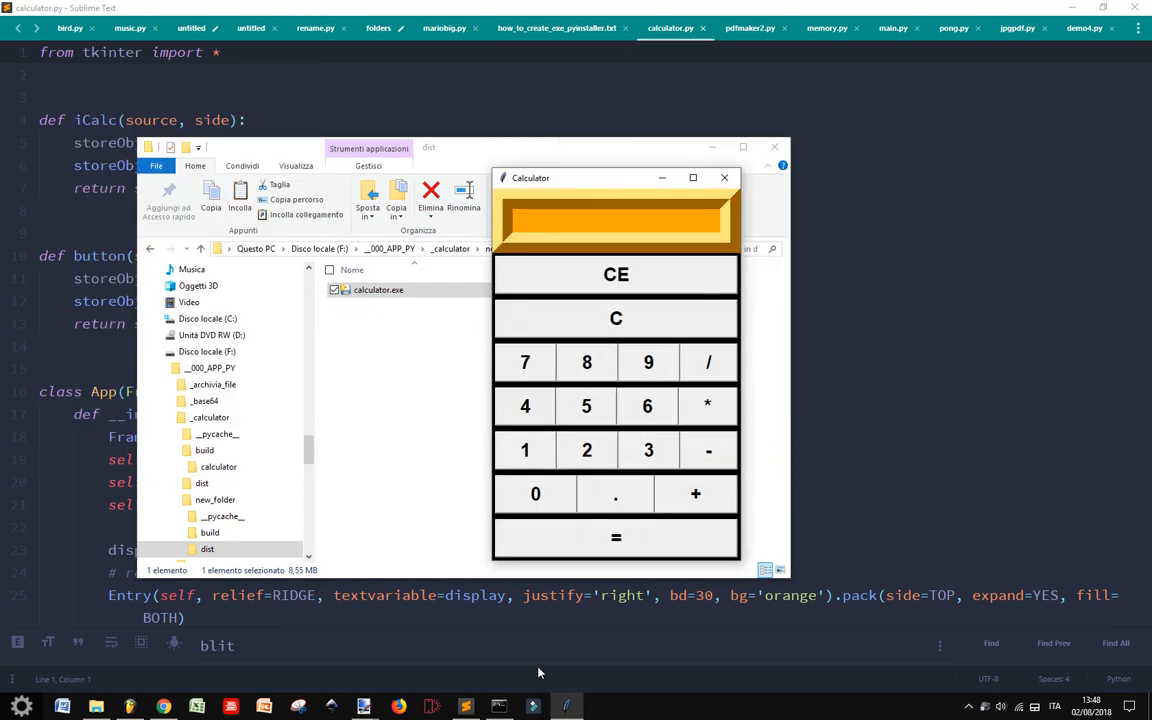